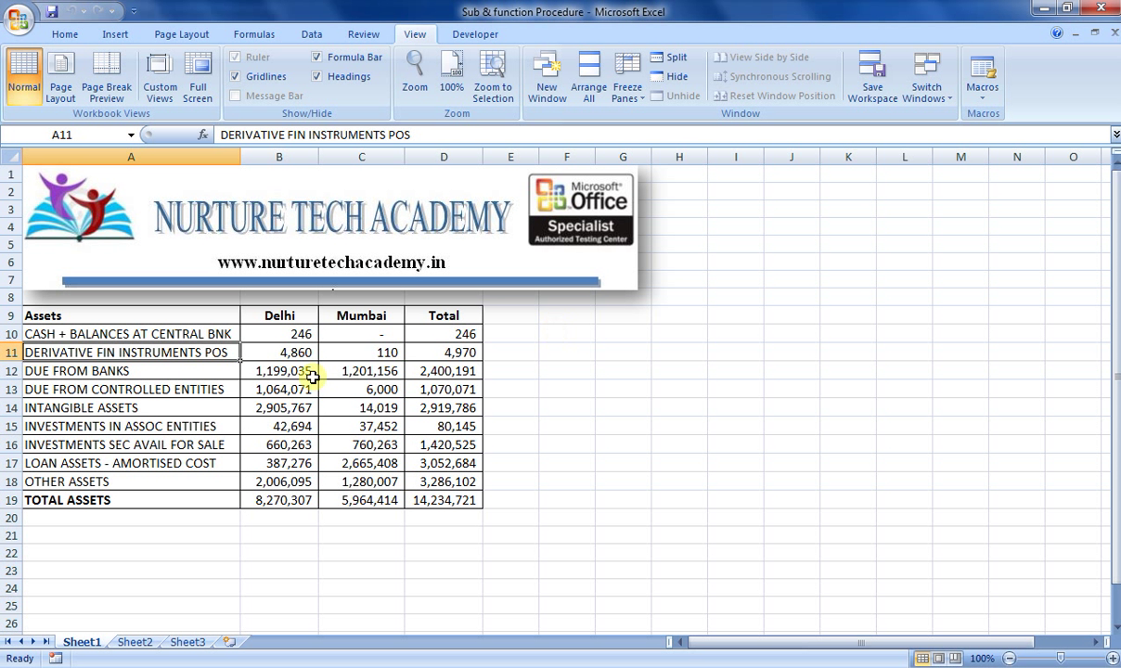
Enter a SUM total below the Delhi column, then delete it.
click(130, 389)
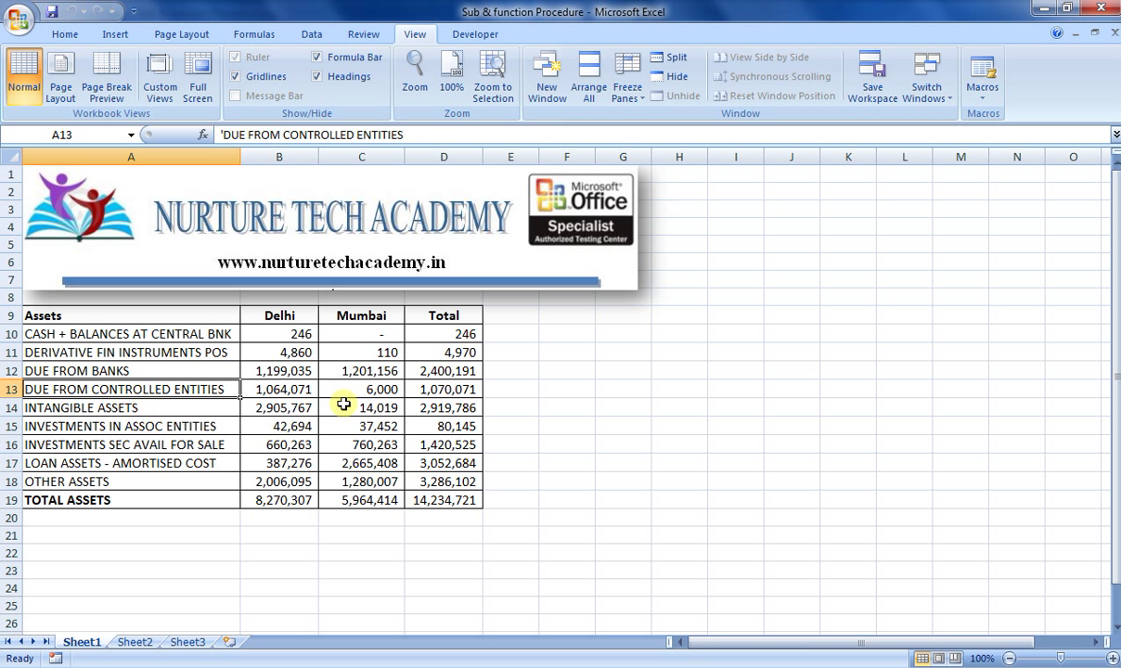
mouse_move(552, 429)
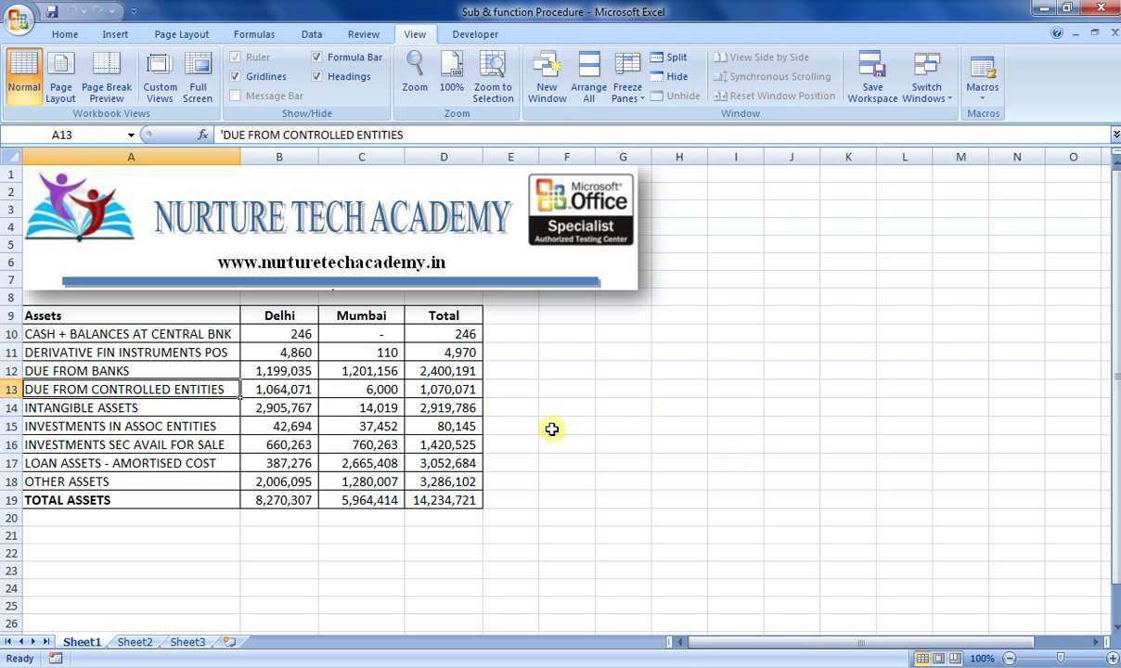
mouse_move(263, 370)
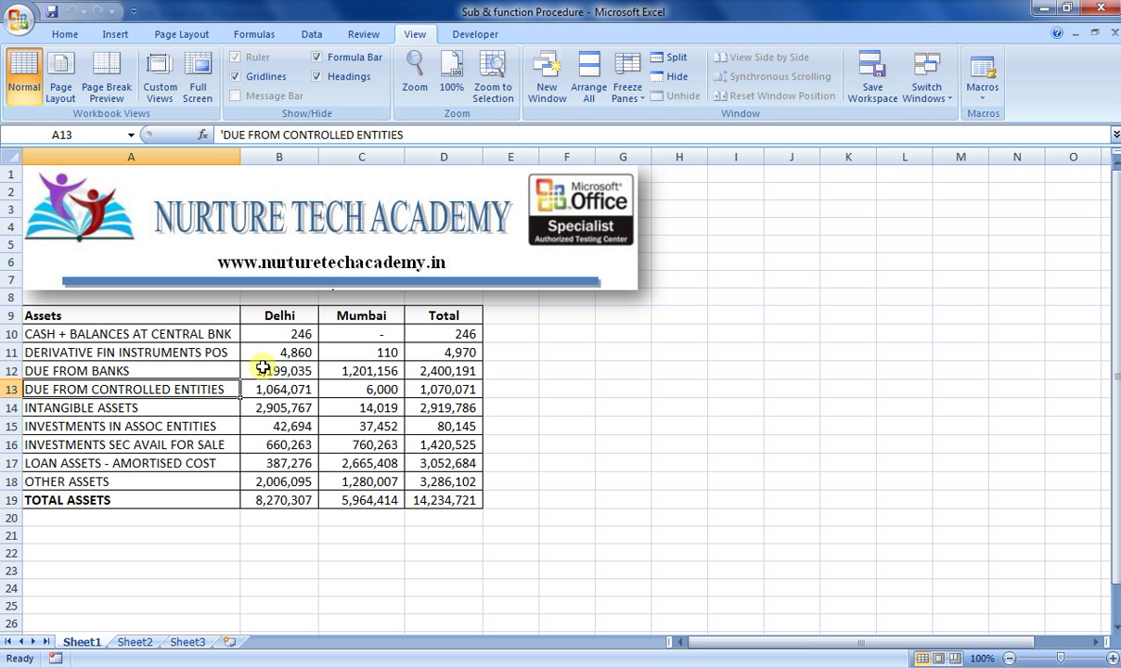
mouse_move(639, 399)
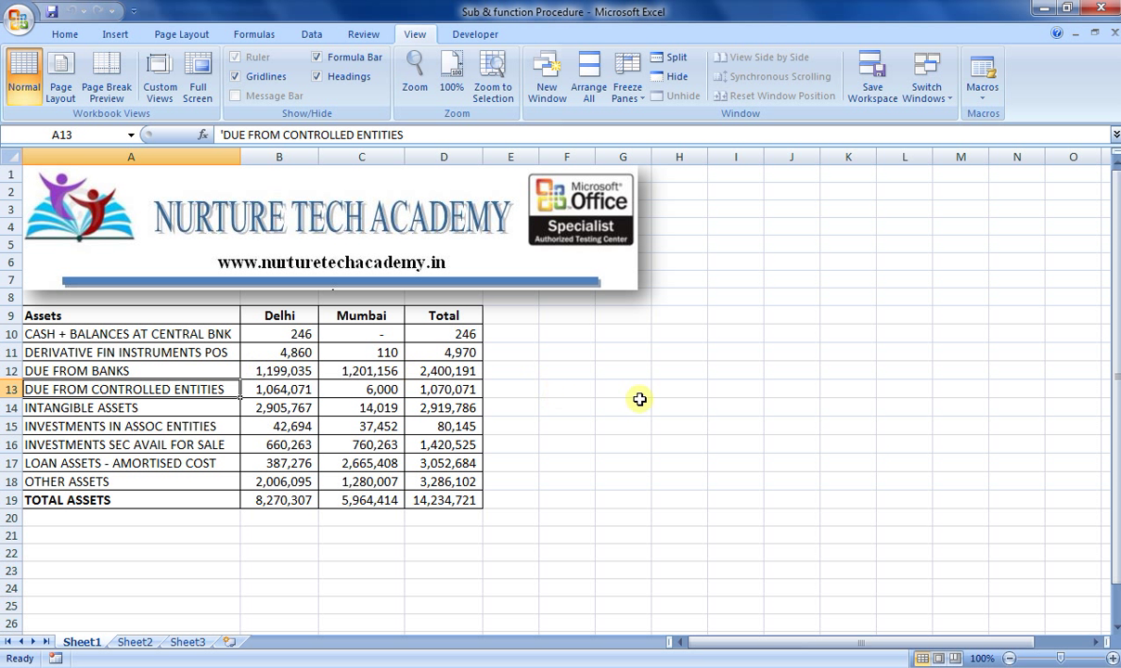
mouse_move(571, 389)
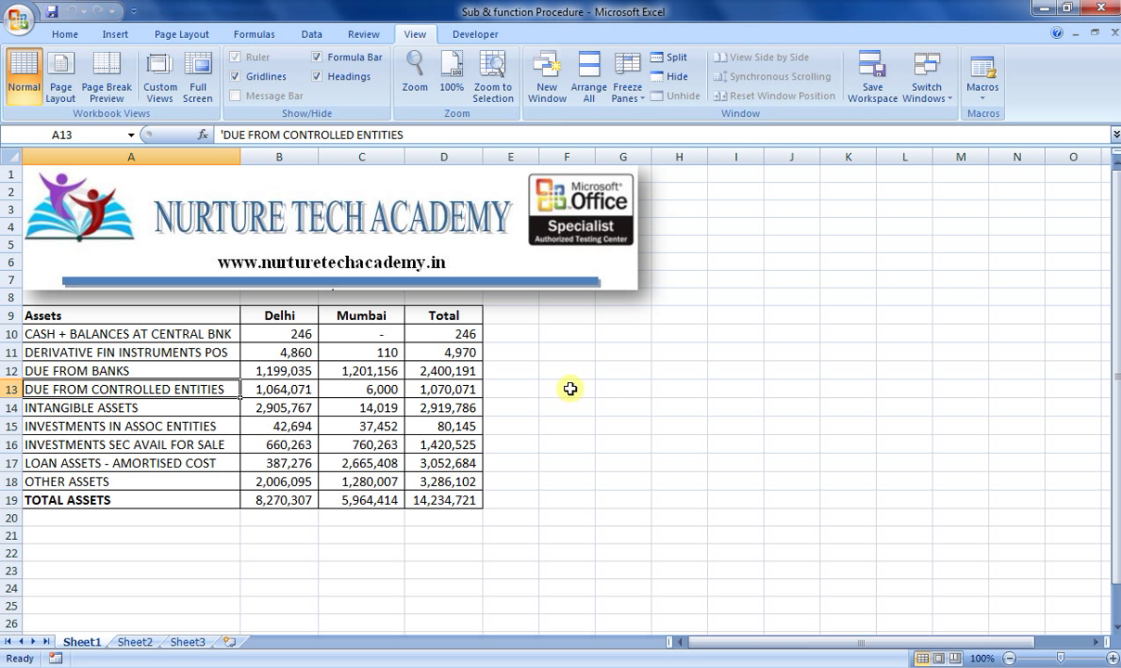
click(622, 370)
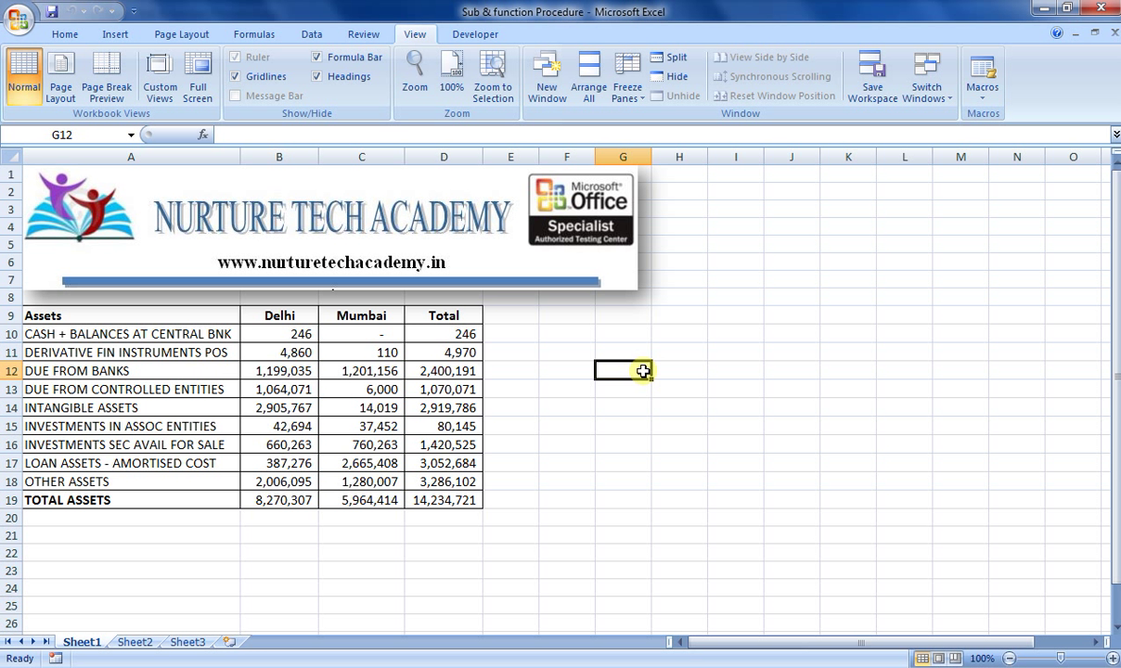
mouse_move(523, 365)
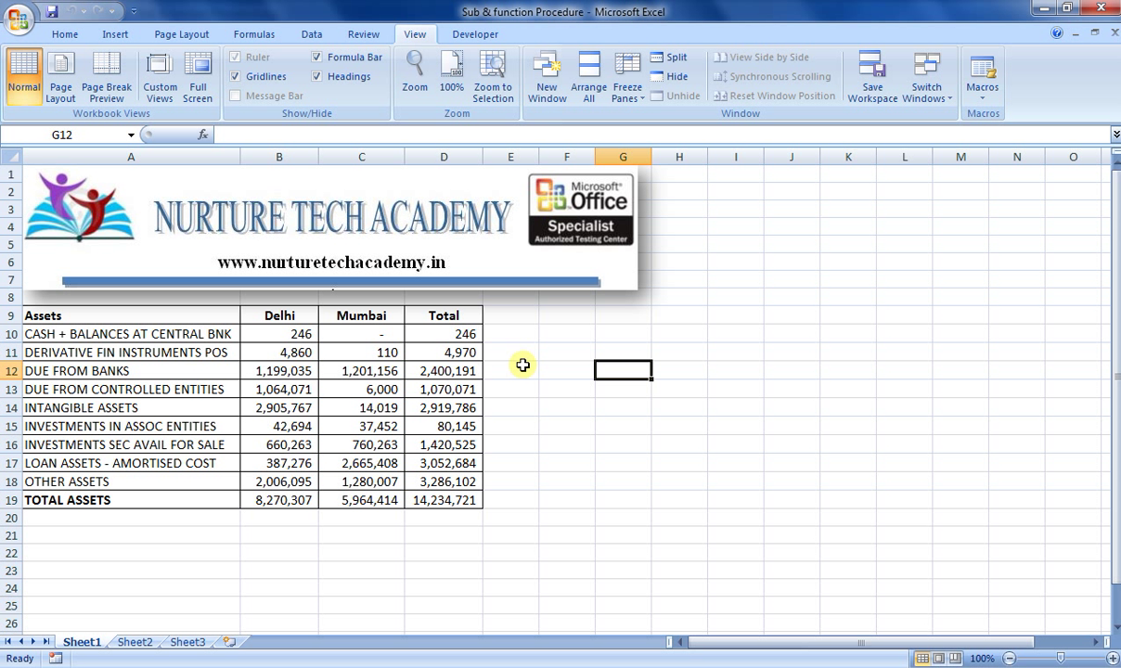
mouse_move(508, 365)
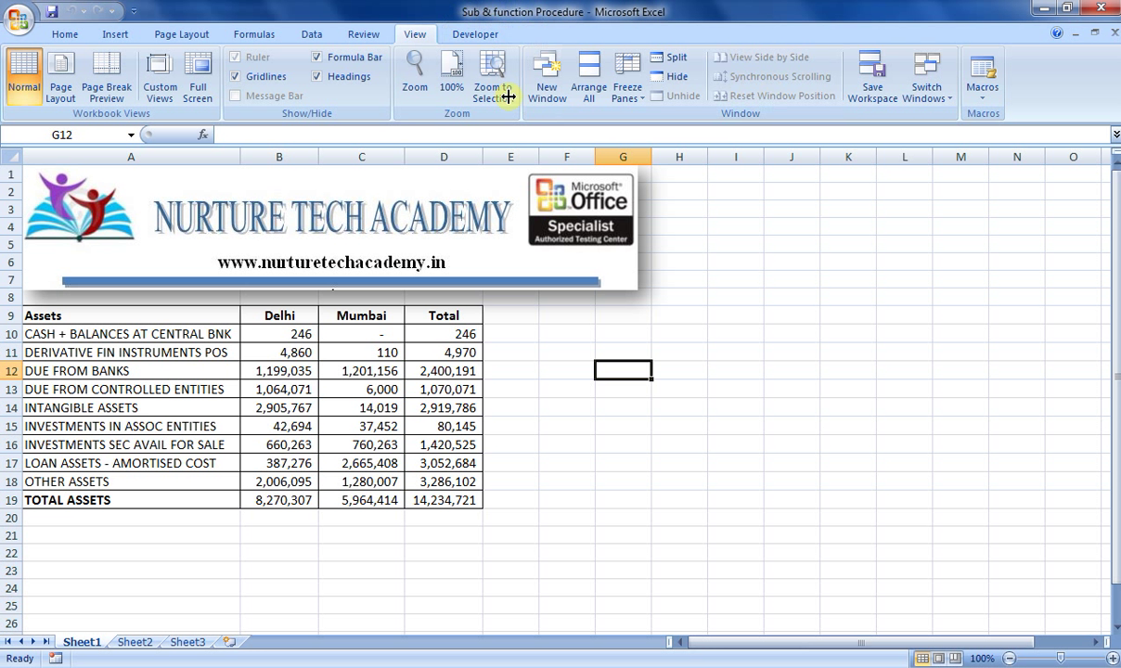
click(509, 370)
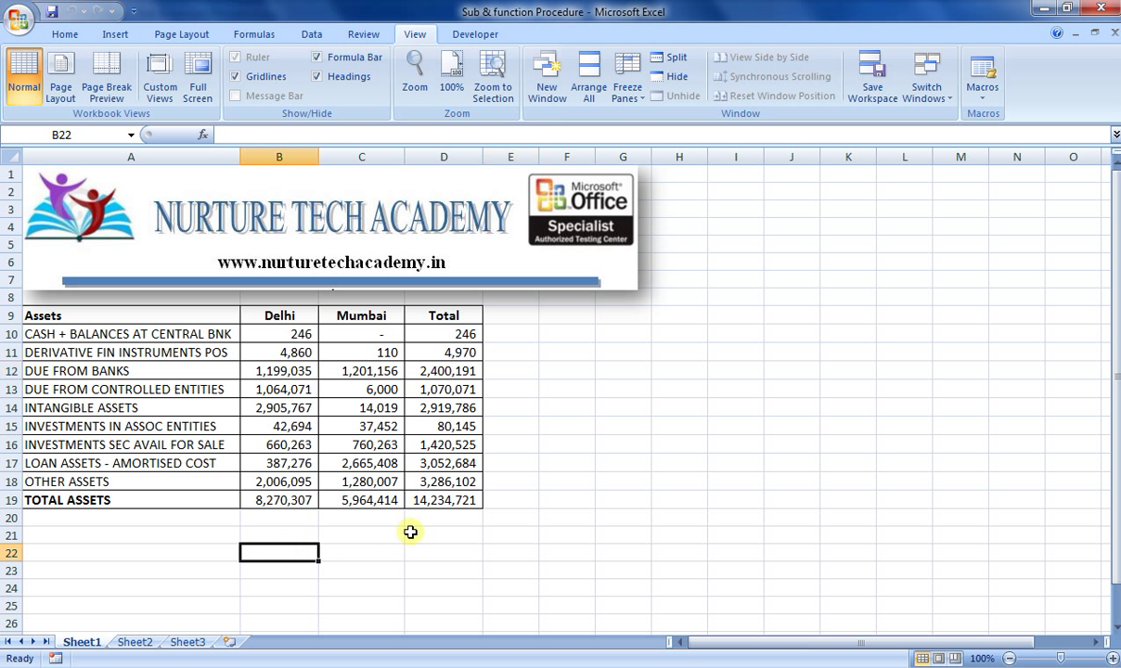
mouse_move(449, 531)
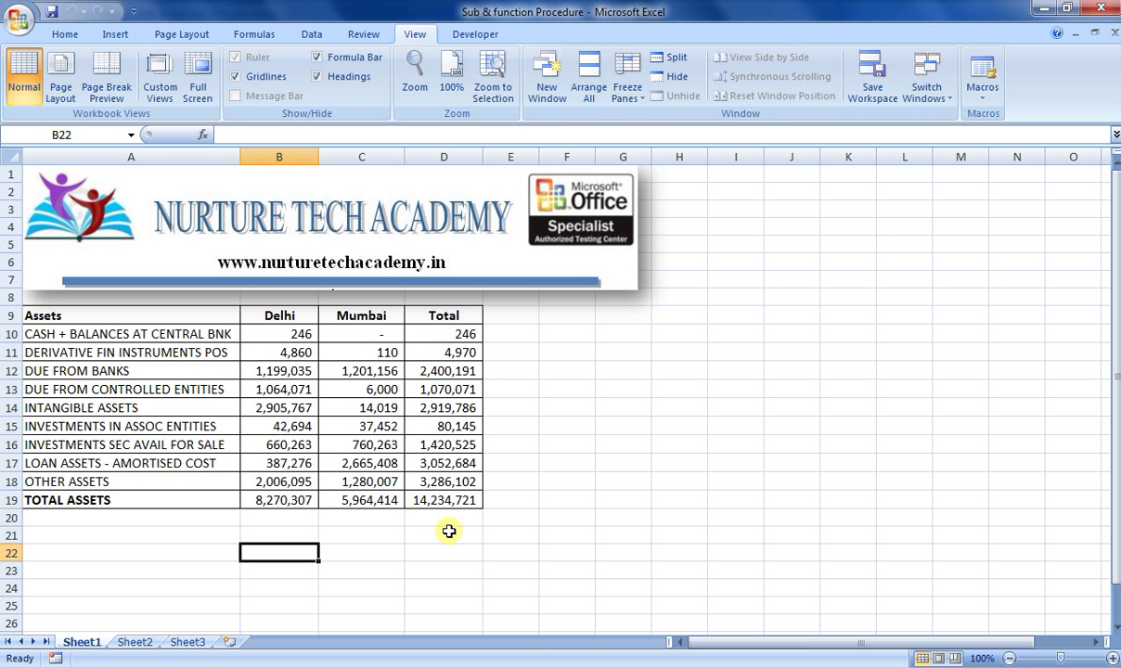
text(=su)
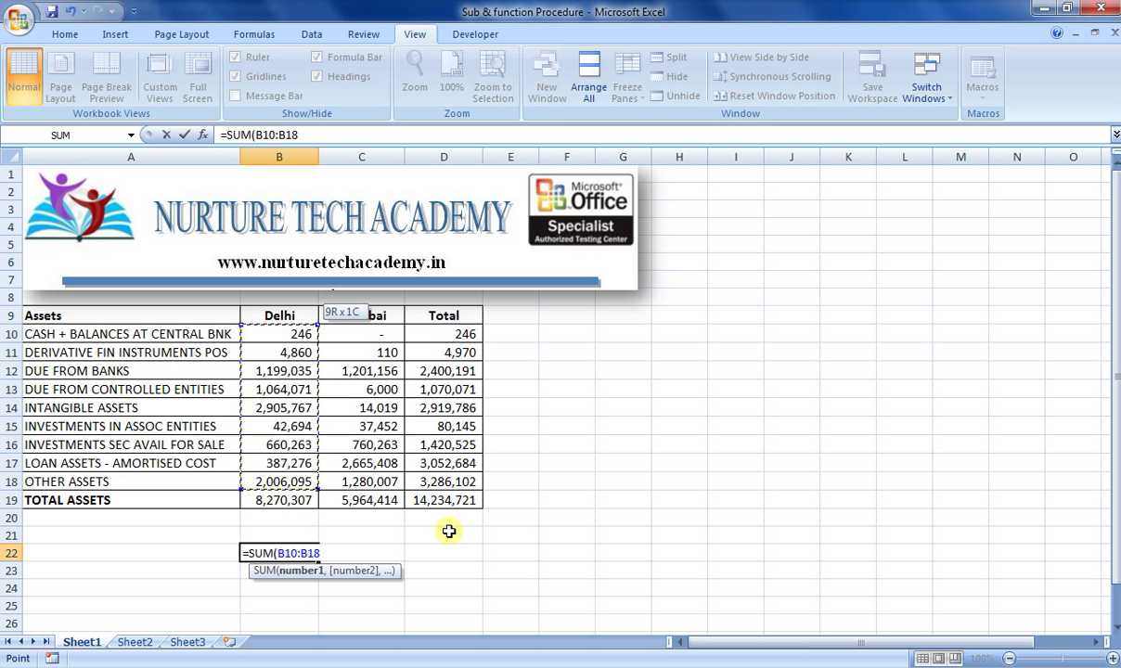
key(Return)
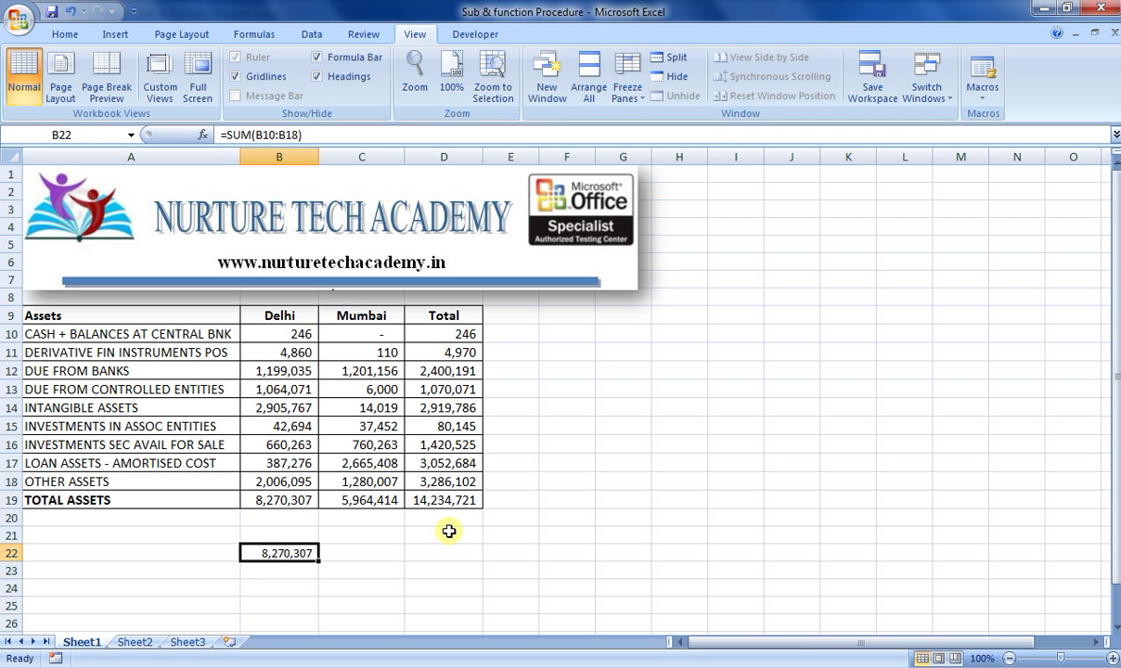
key(Delete)
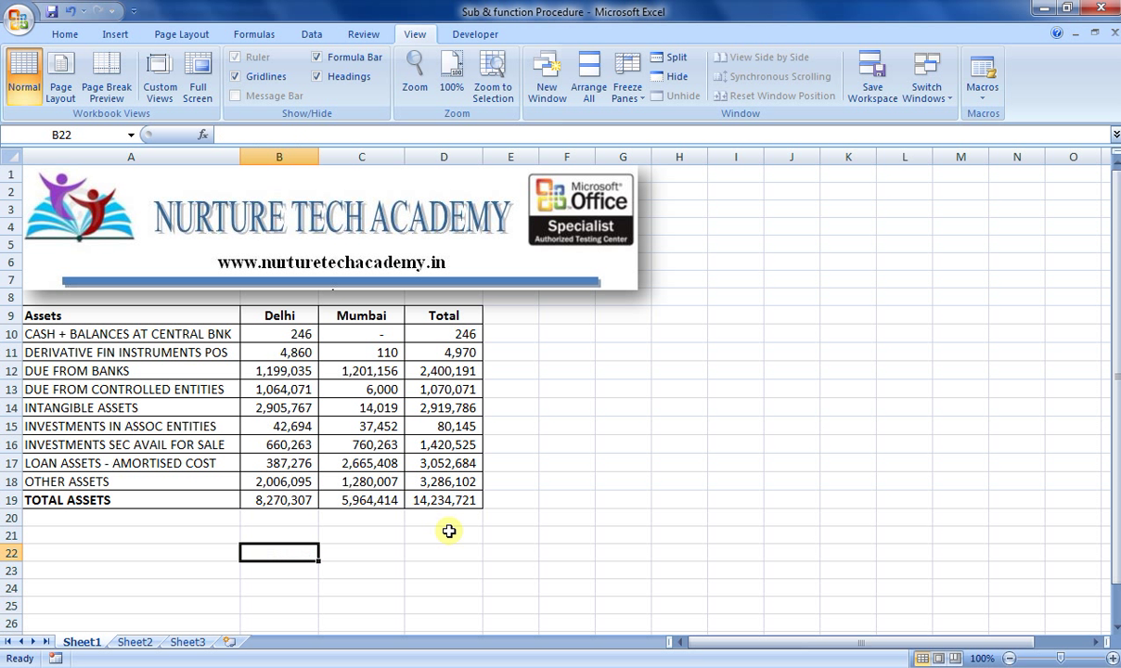
Select cell B21 and insert a new Module1 in the VBA editor.
click(279, 535)
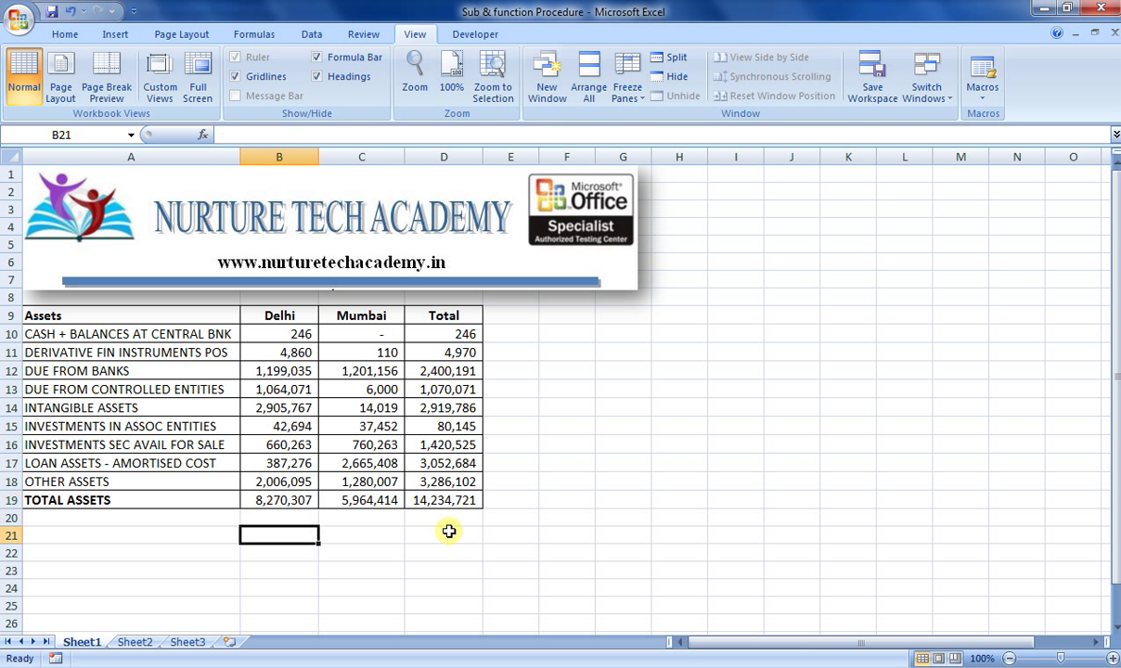
mouse_move(434, 536)
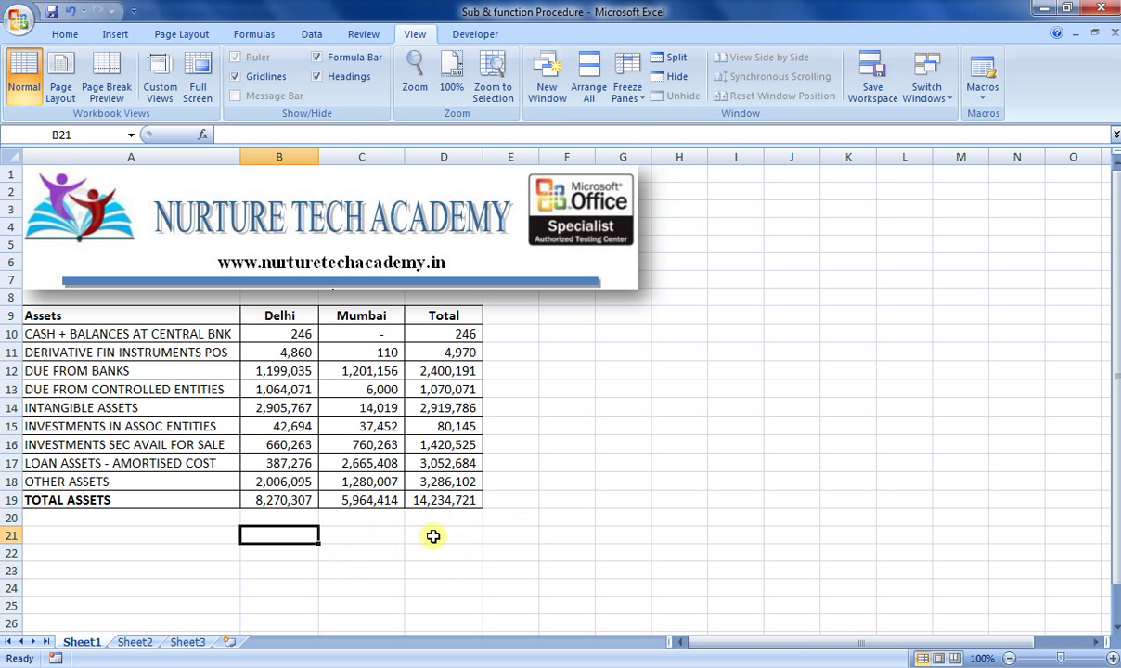
mouse_move(487, 523)
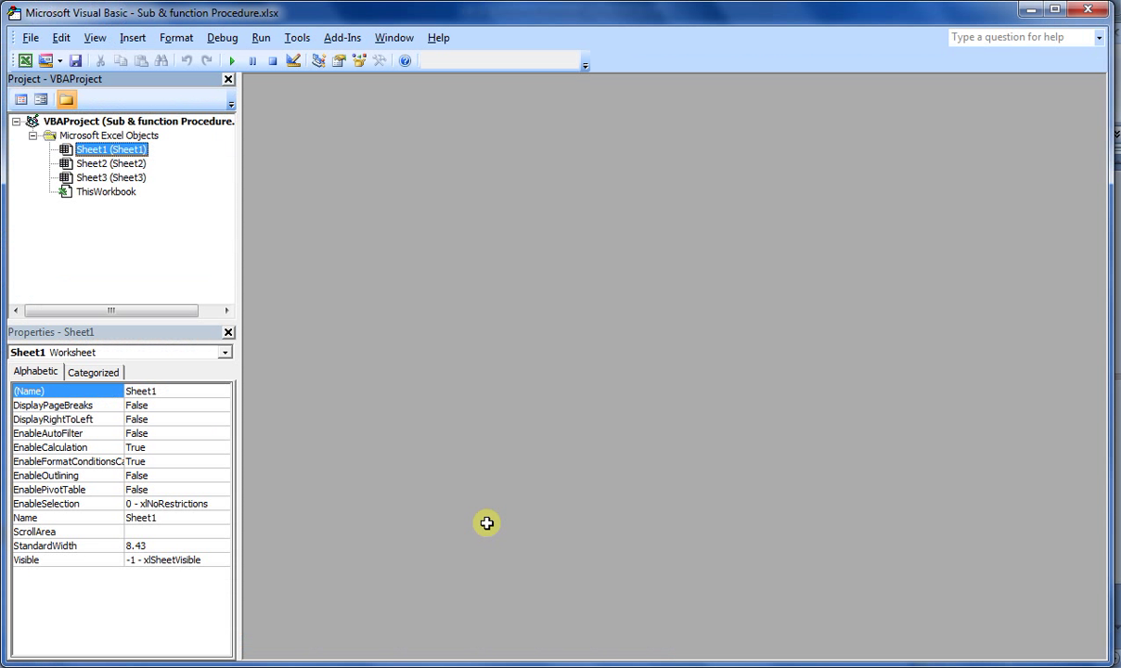
mouse_move(575, 287)
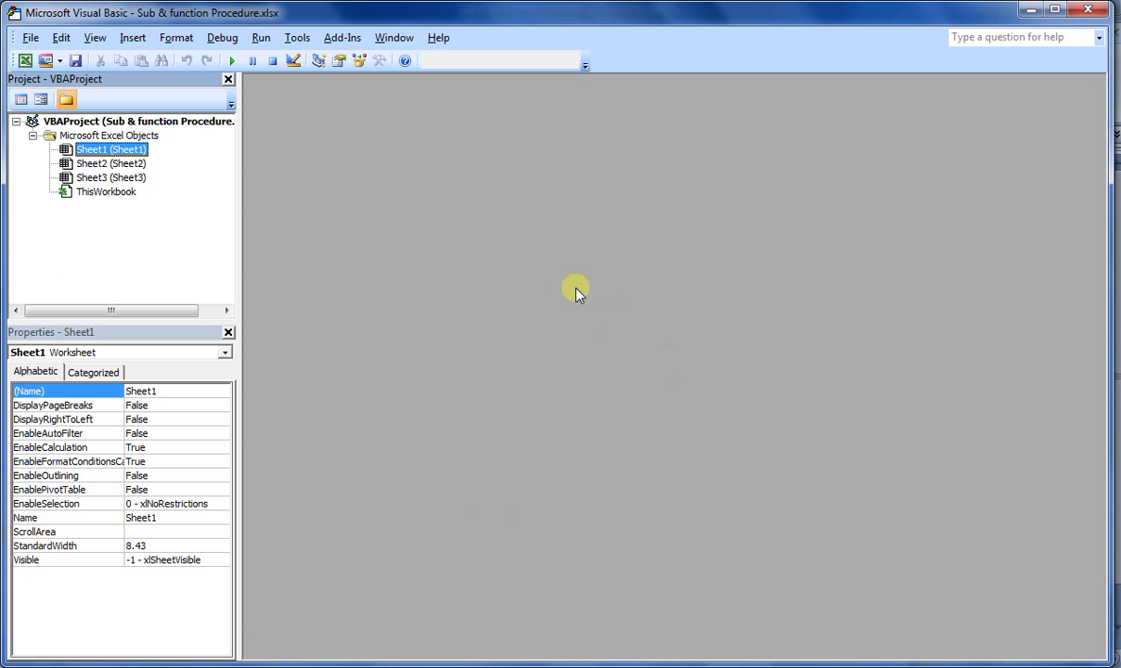
mouse_move(337, 104)
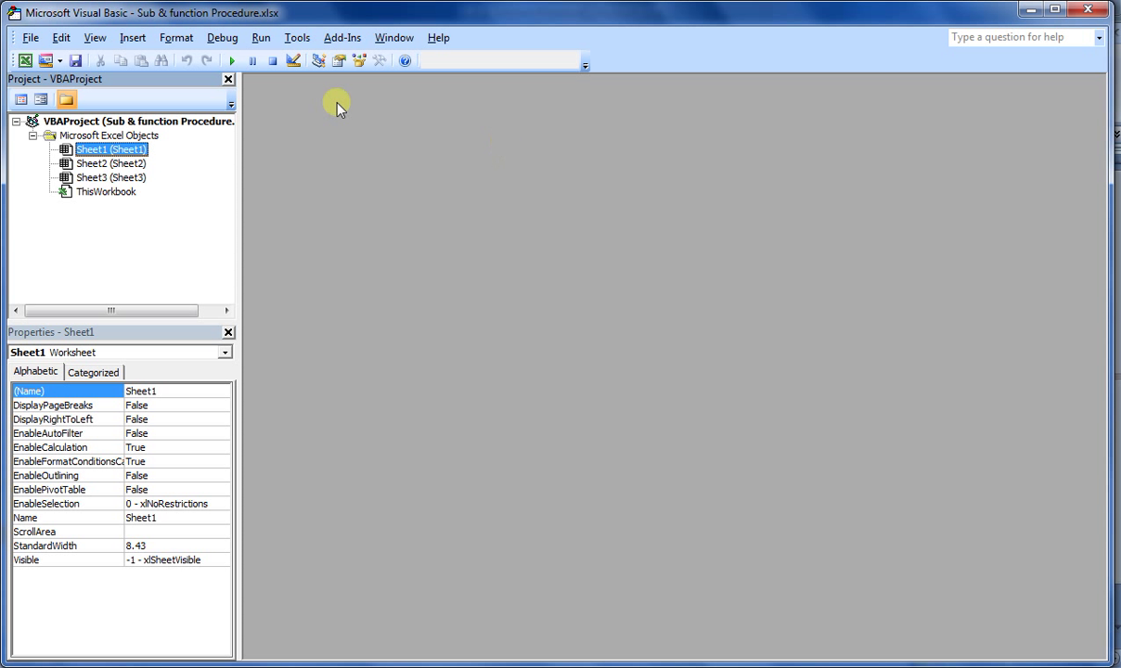
mouse_move(380, 175)
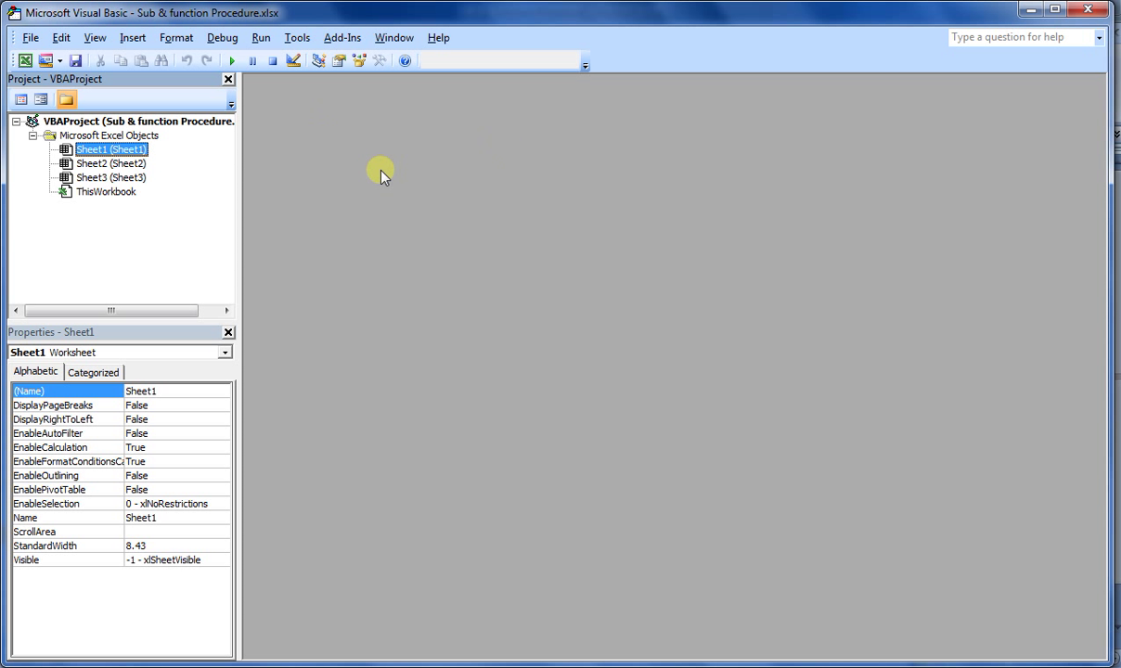
mouse_move(133, 37)
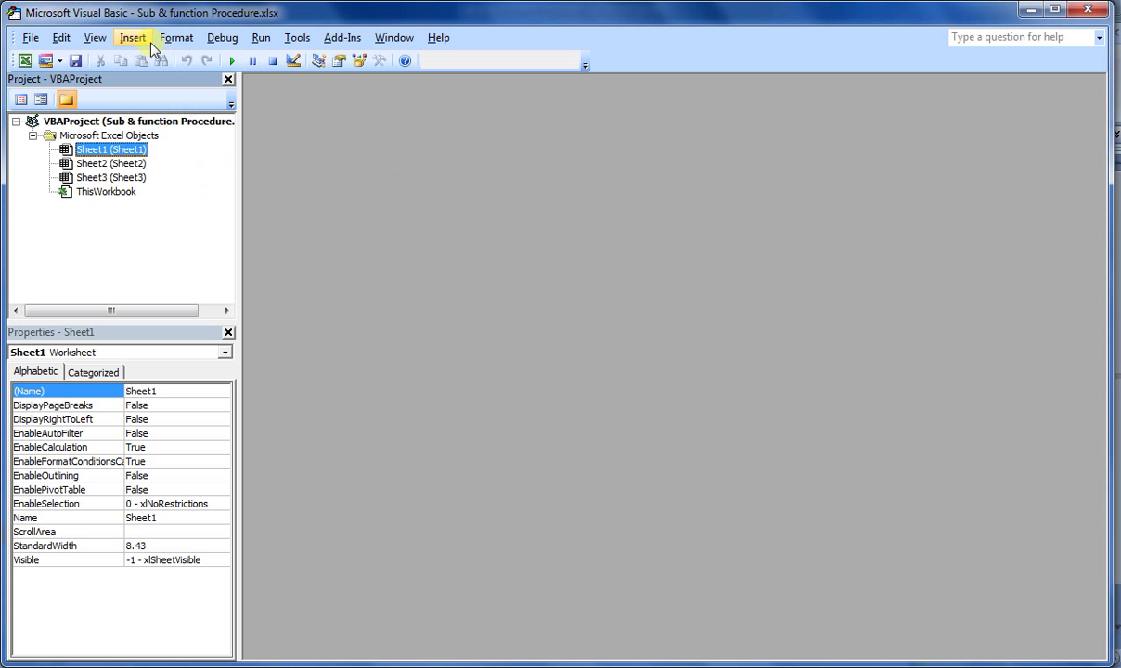
click(132, 37)
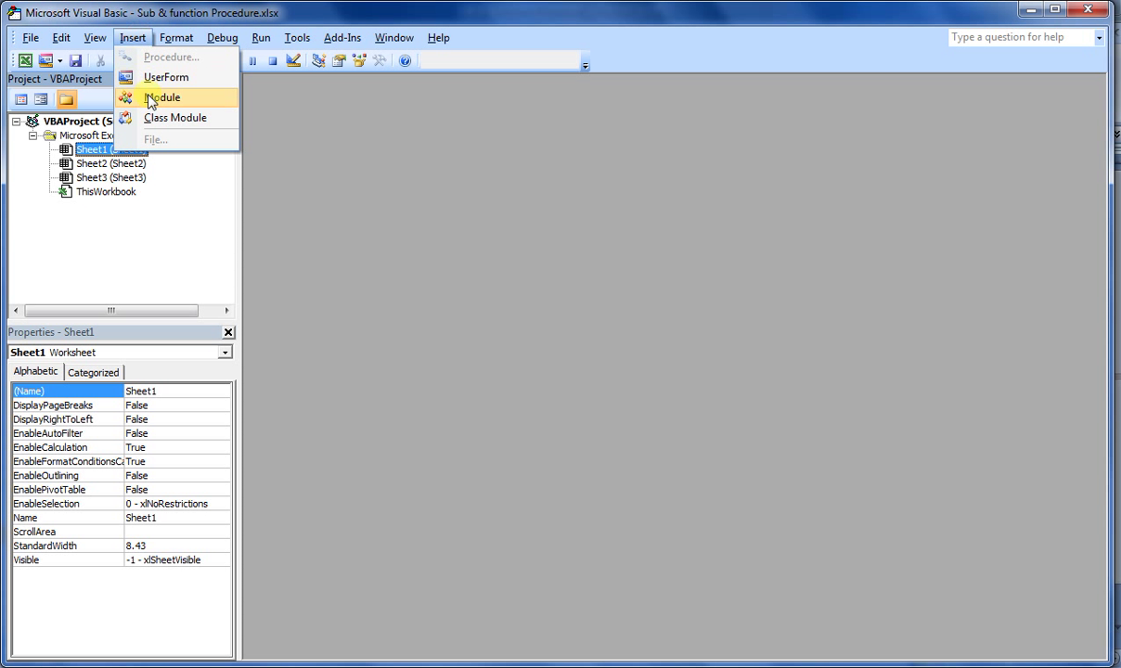
click(162, 98)
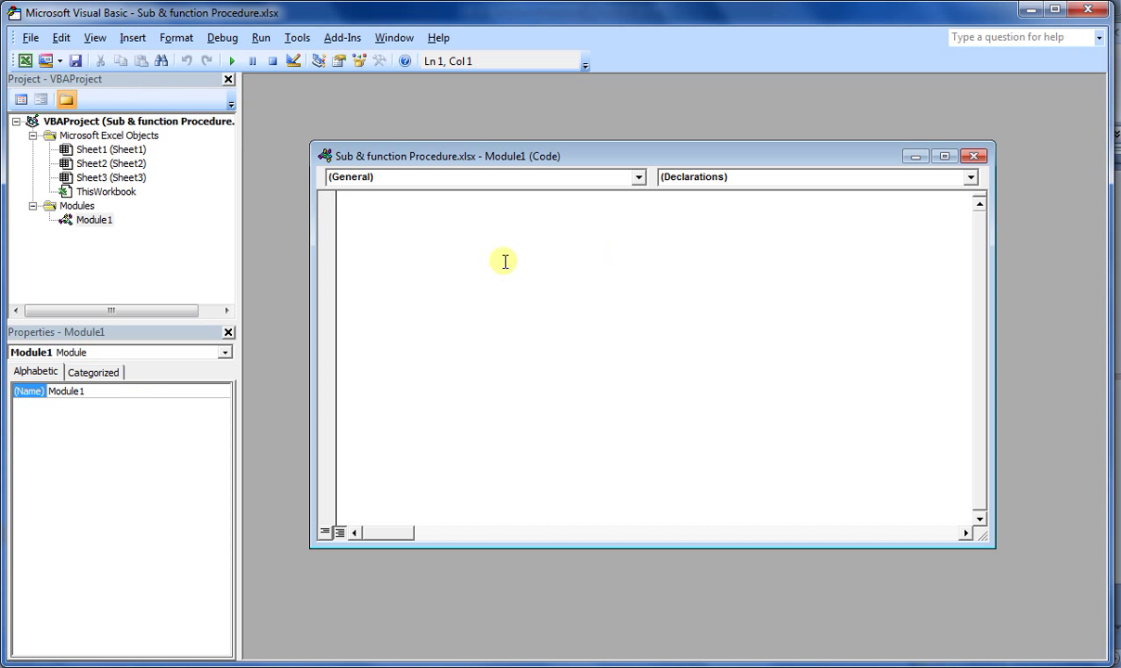
mouse_move(494, 257)
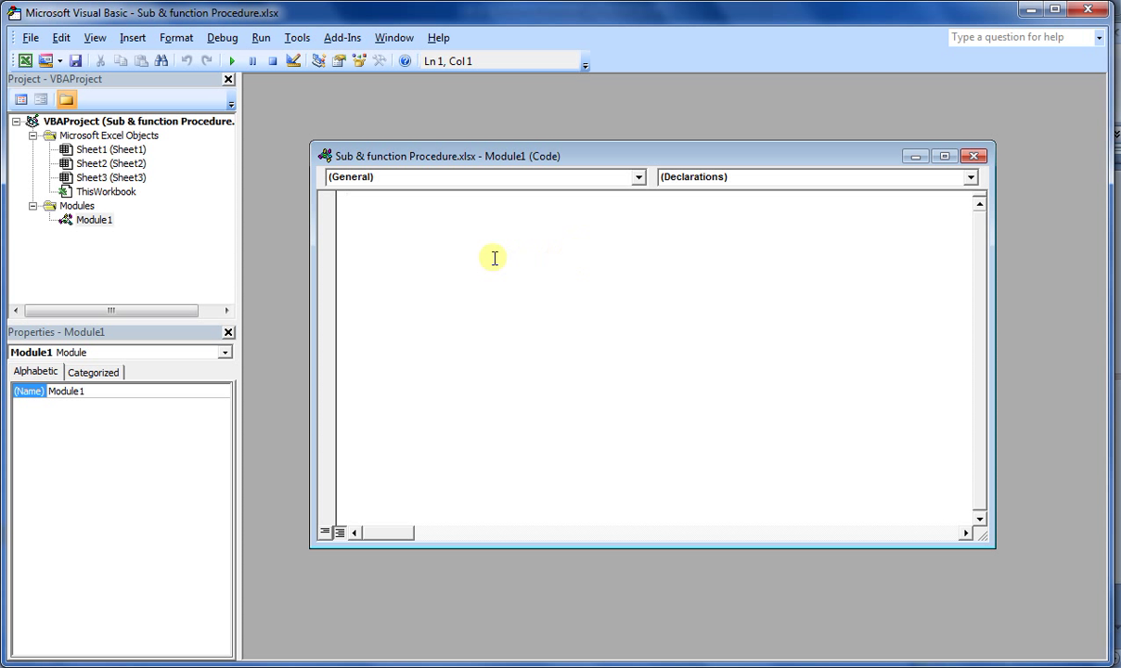
Type Sub Hello with a MsgBox greeting 'Hello Nurture Tech Academy'.
text(sub)
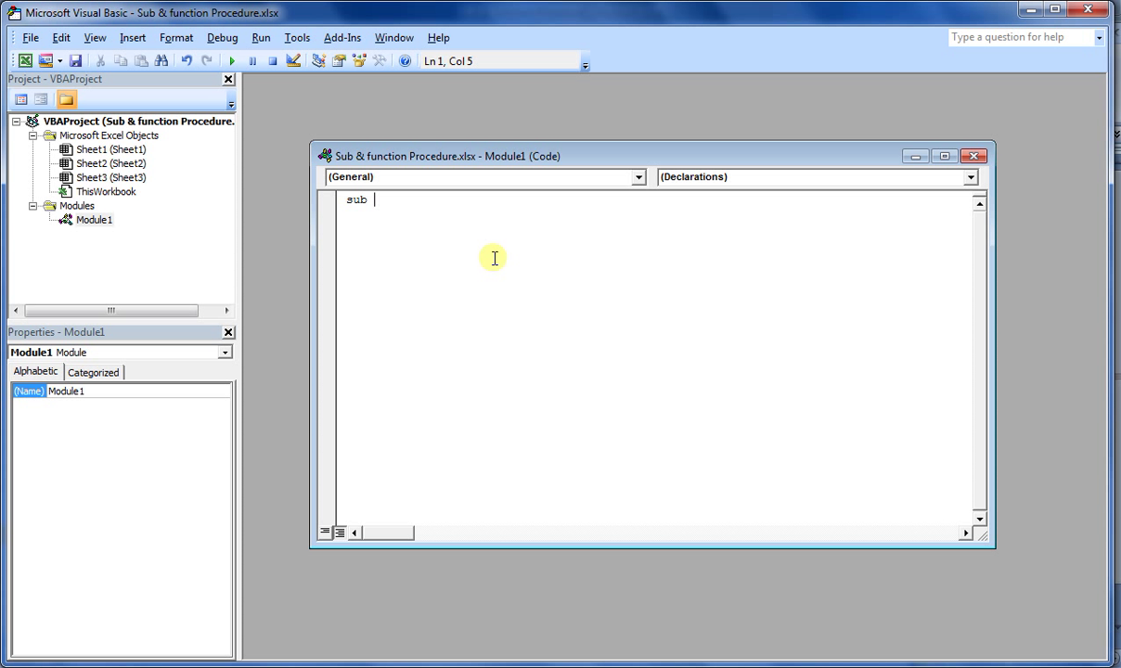
text(Hello()
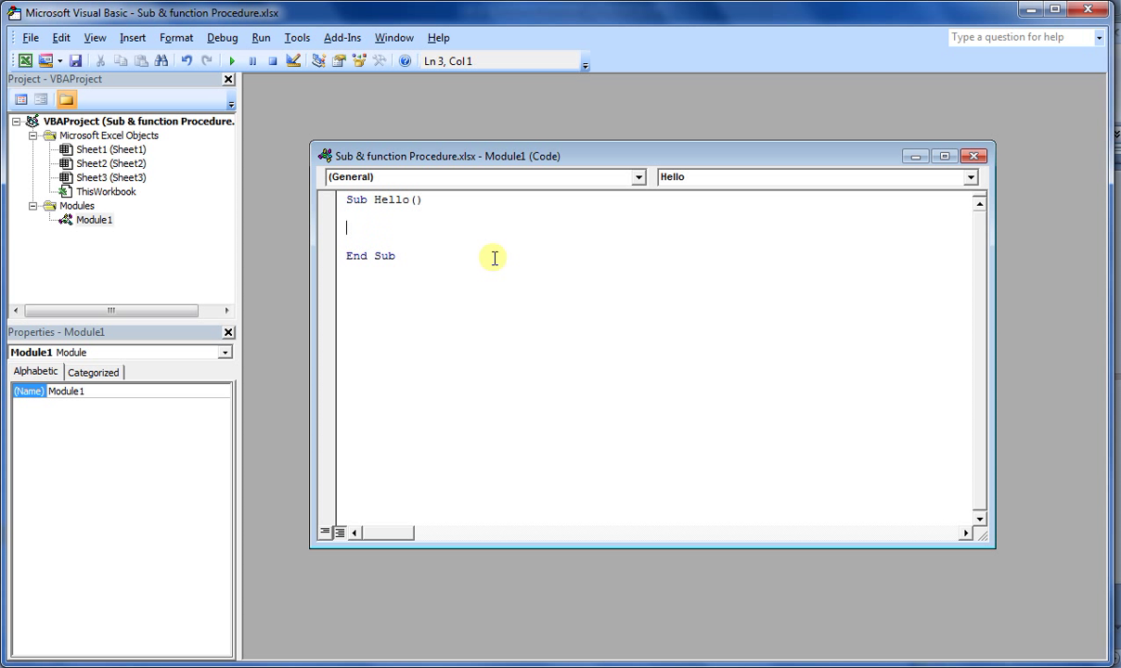
text(msg)
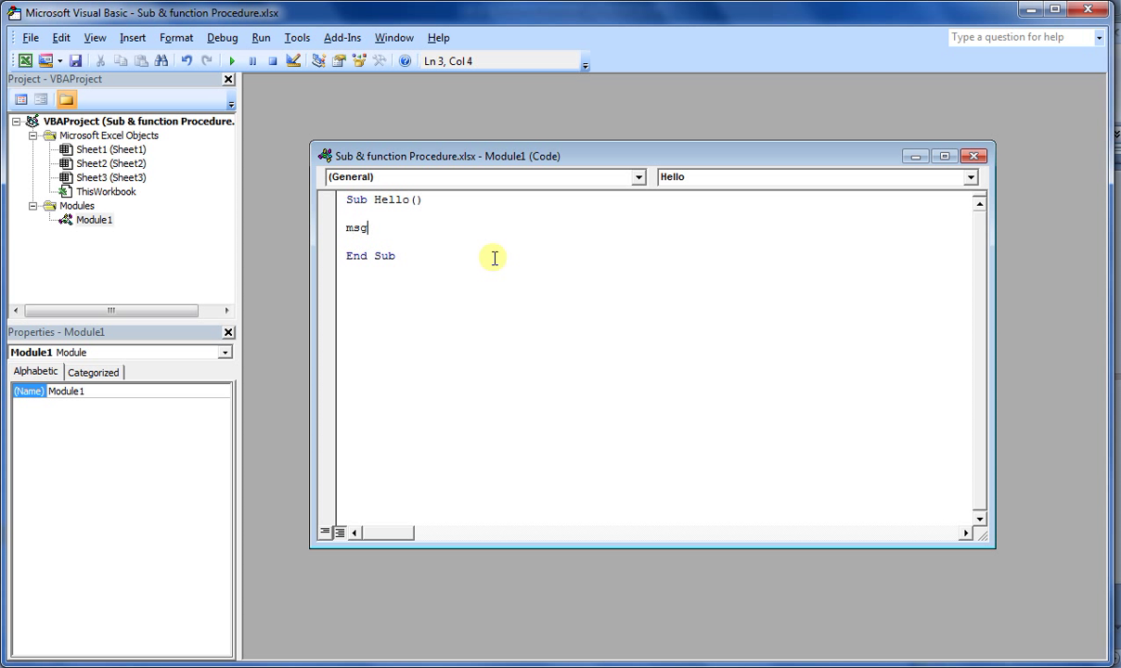
text(box ")
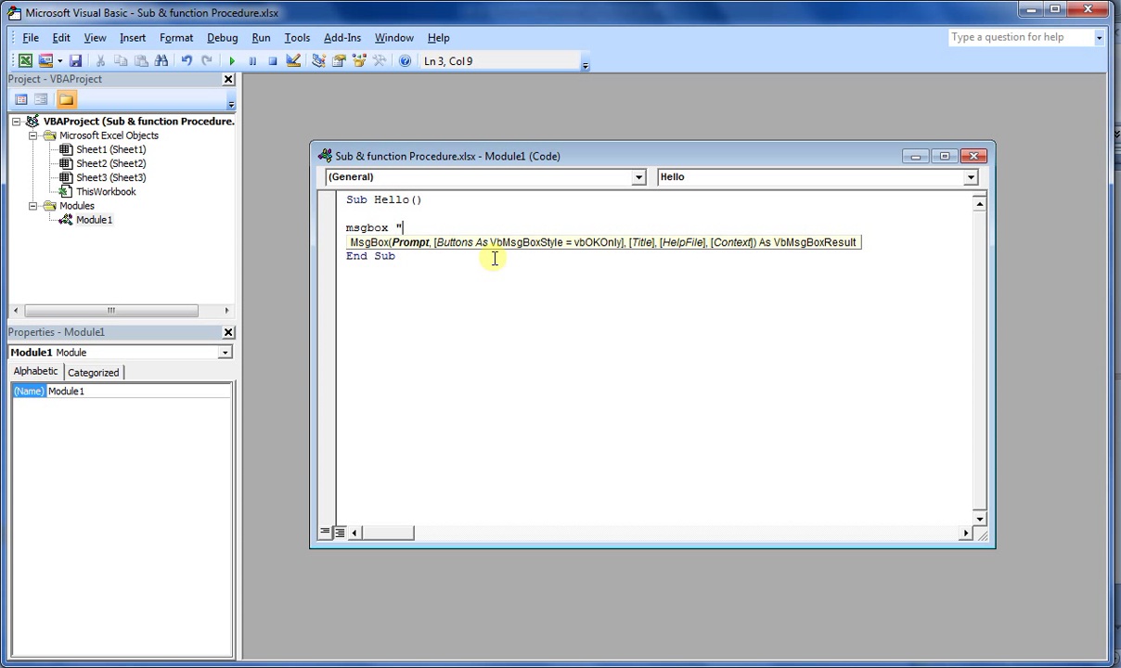
text(Hello)
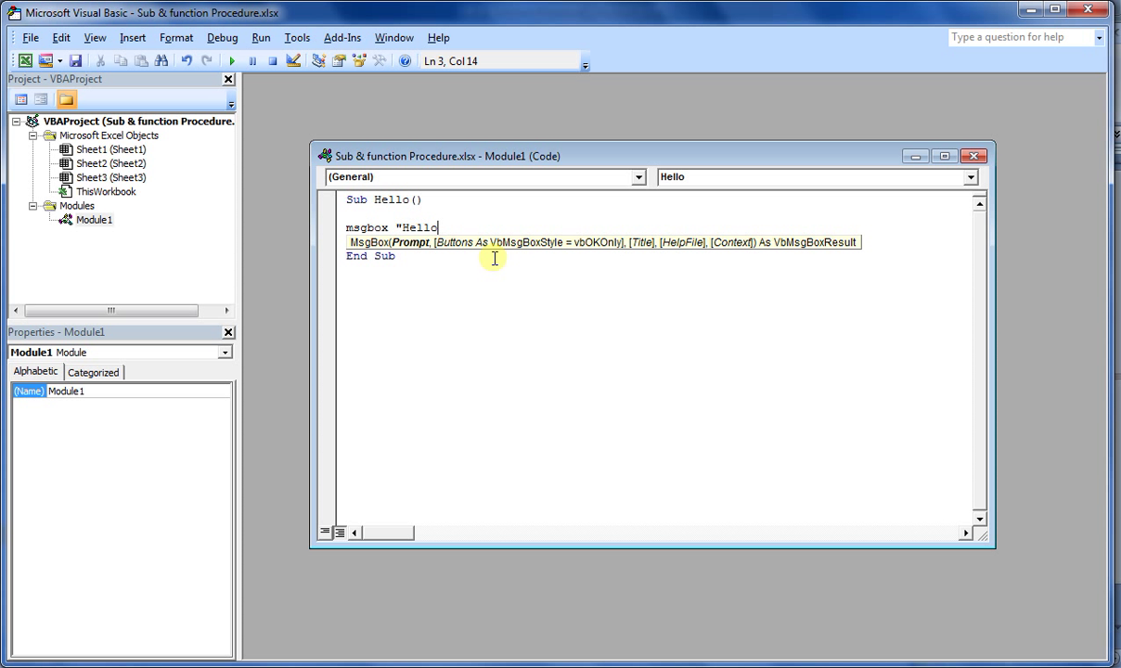
text(Nu)
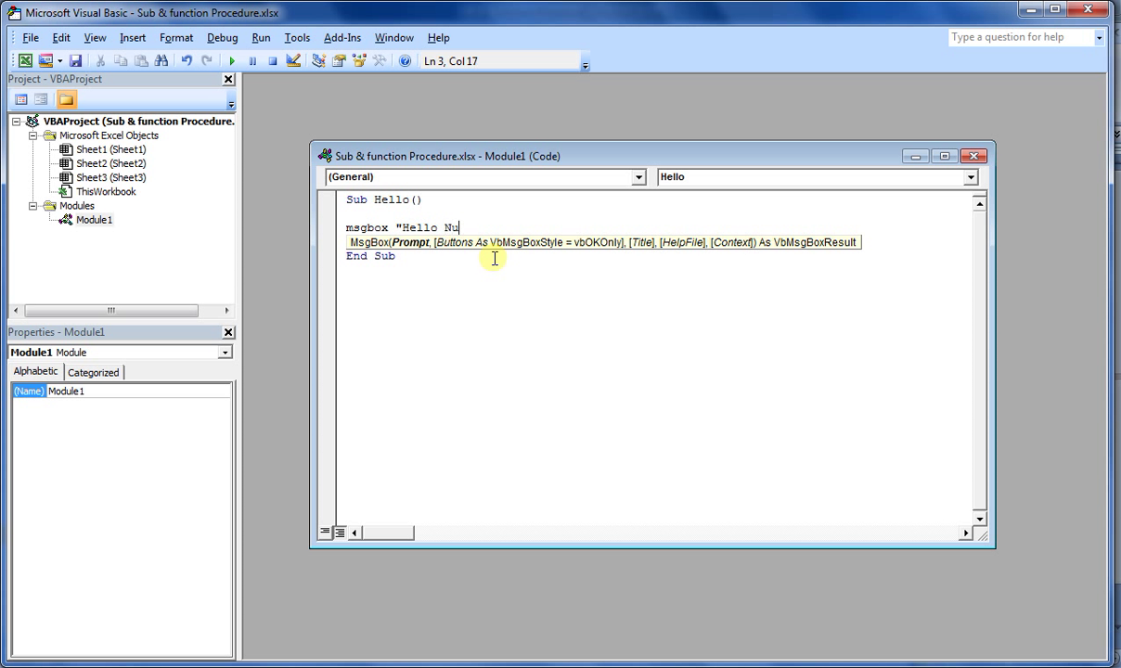
text(rture)
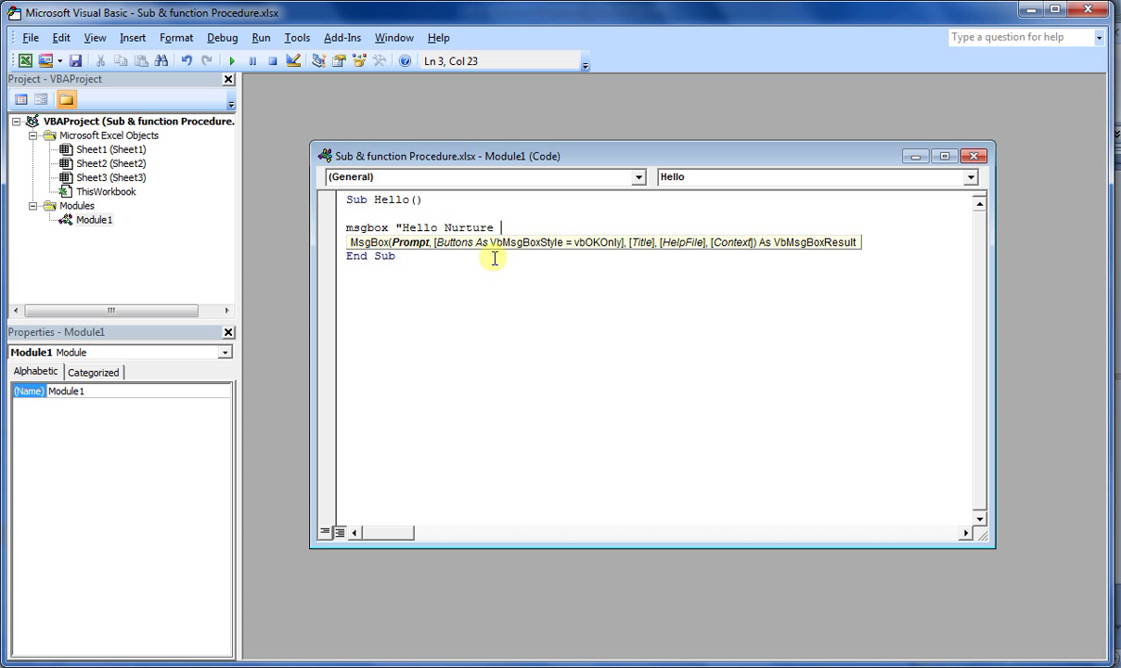
text(Tech)
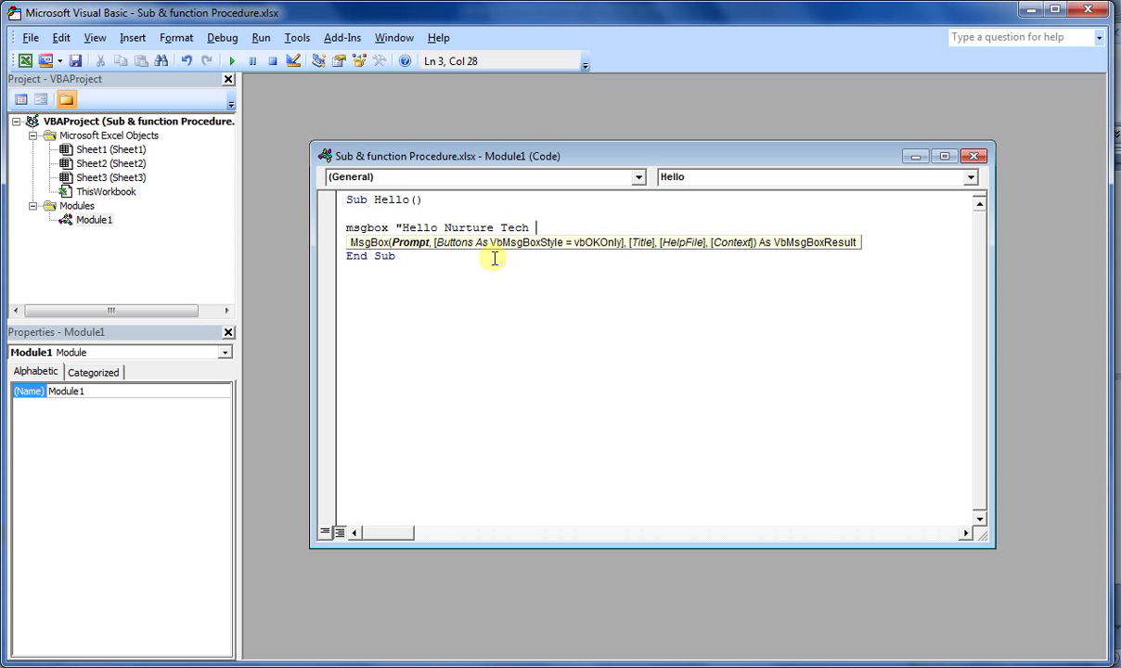
text(Academy)
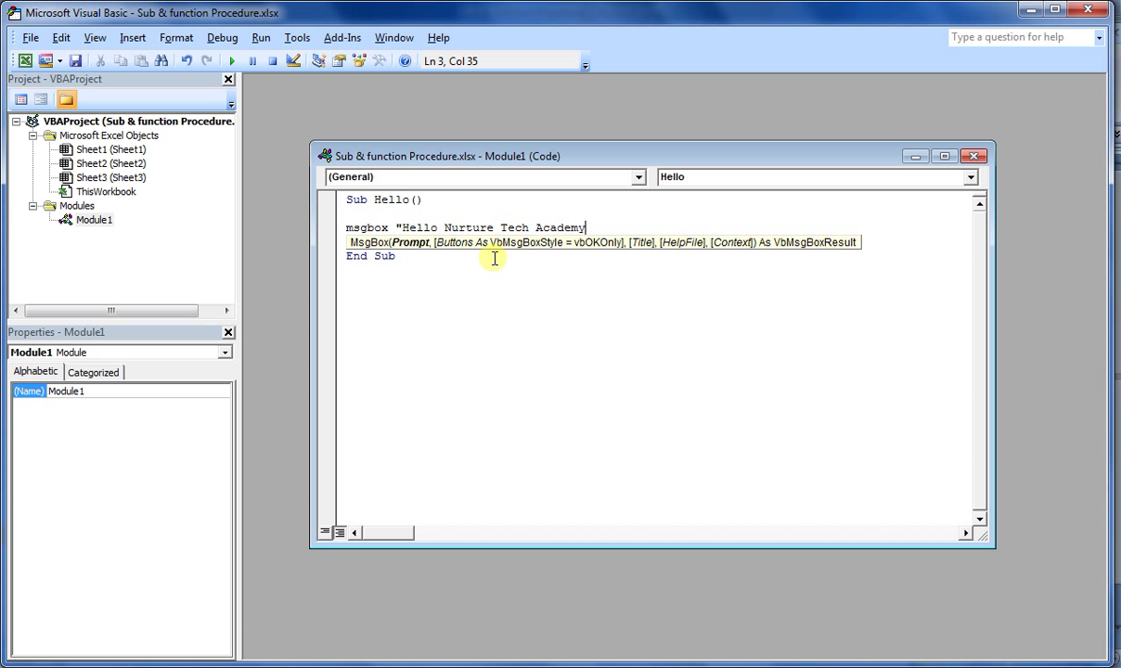
text(')
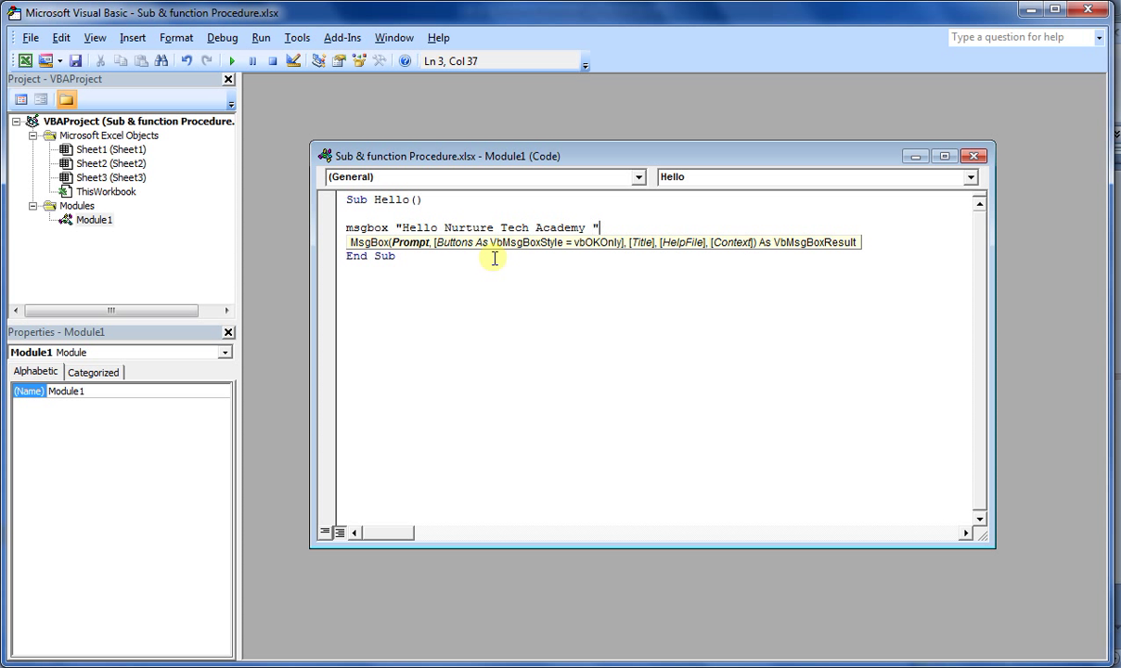
Insert 'and Welcome' after Hello in the message and run the macro.
click(438, 228)
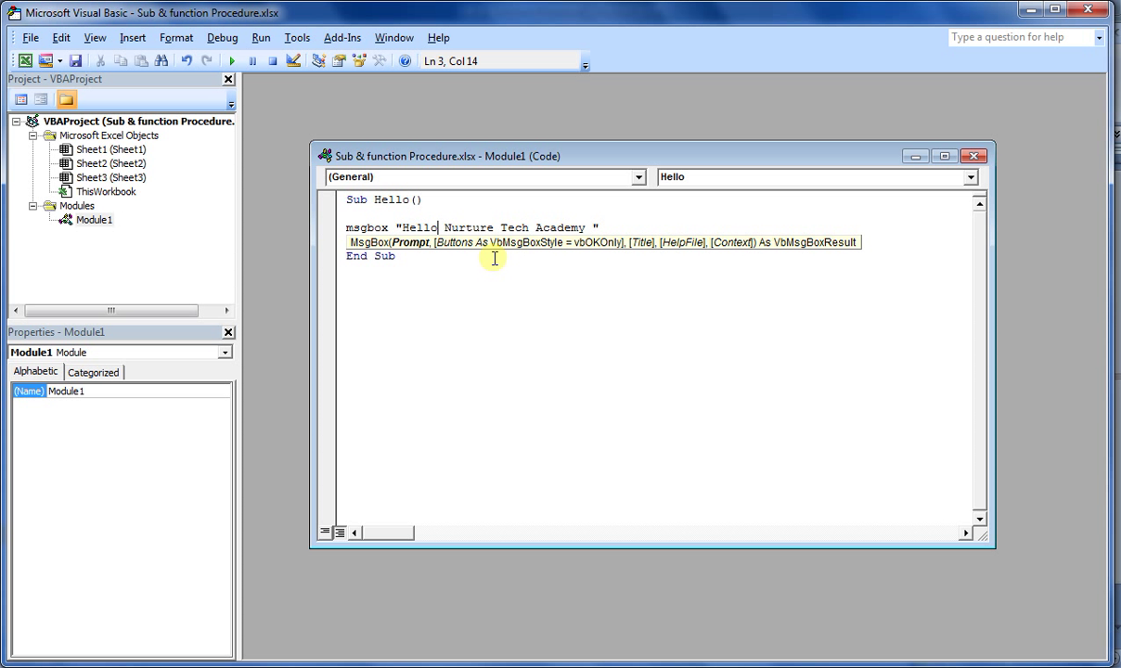
text(and)
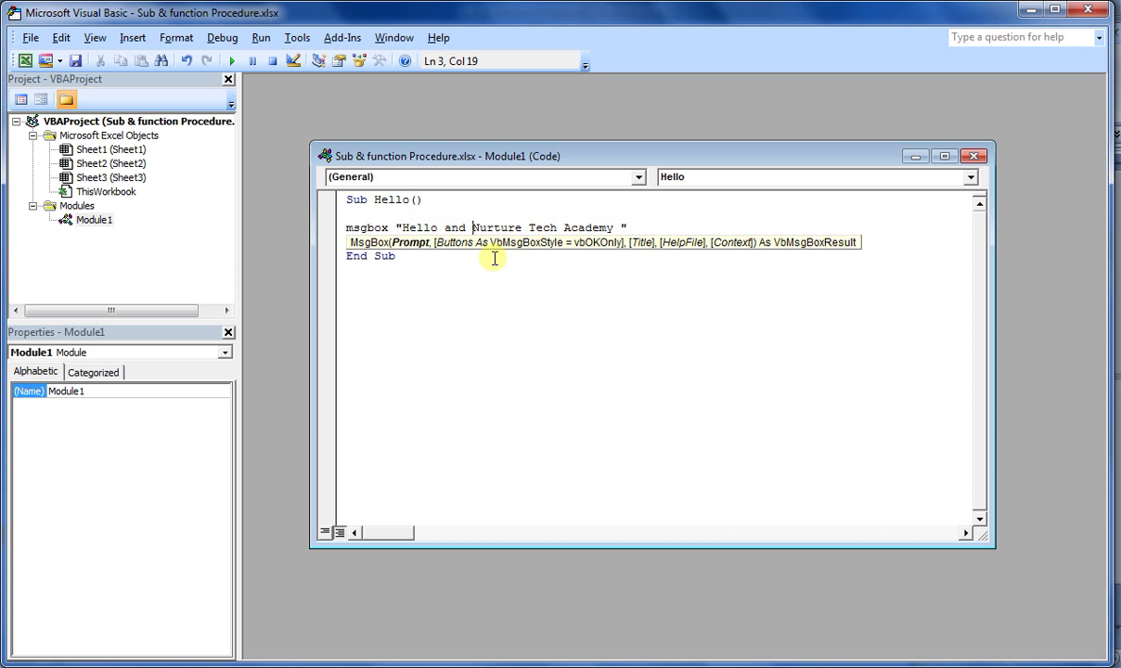
text(Welcome to)
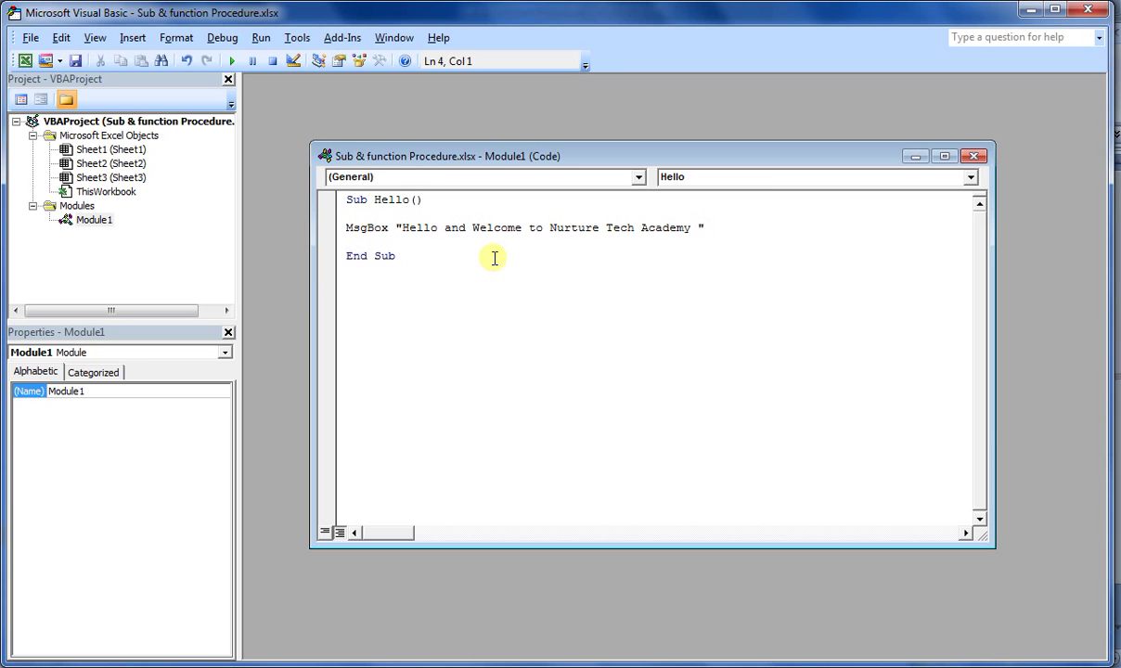
click(231, 60)
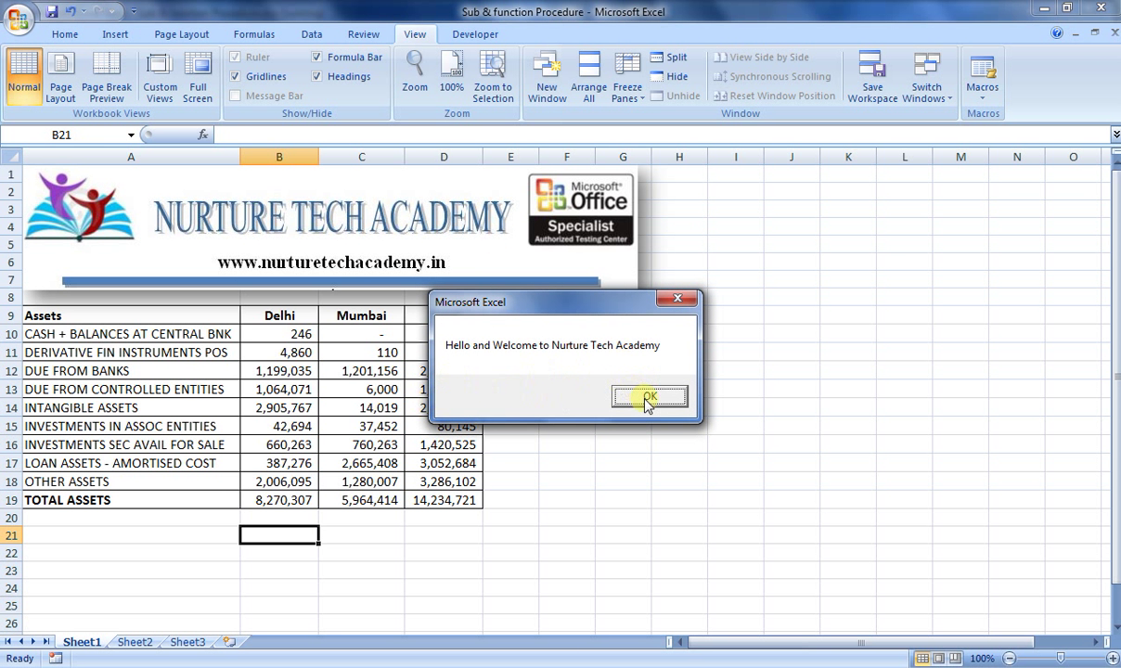
Dismiss the greeting and type the Cuberoot(num) function header below End Sub.
click(649, 396)
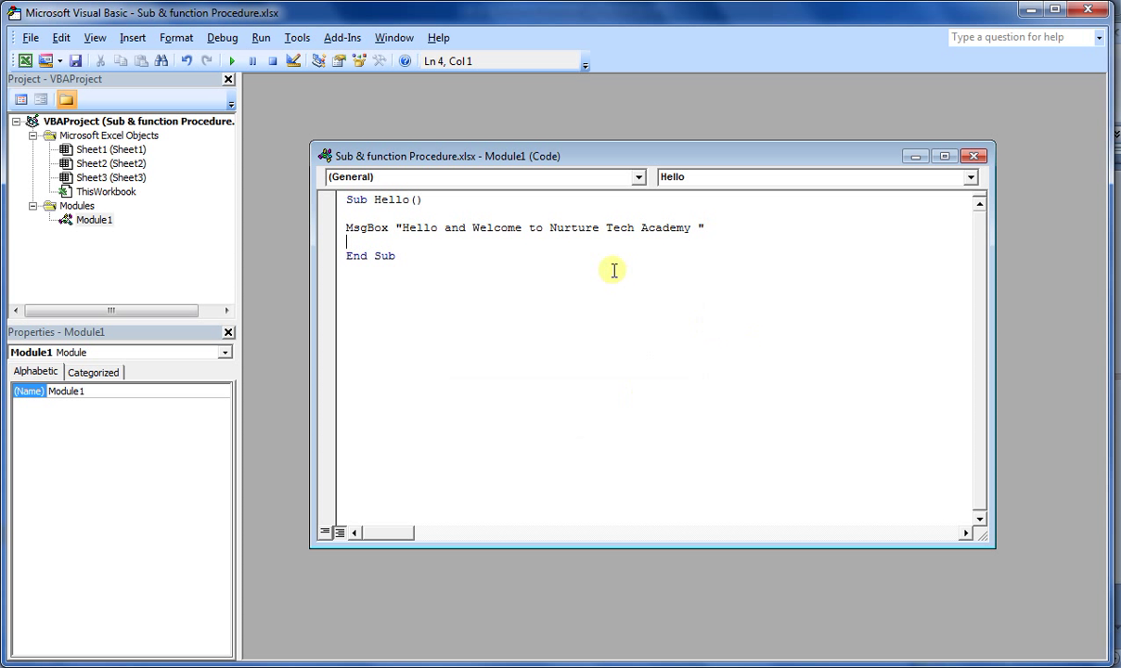
mouse_move(474, 228)
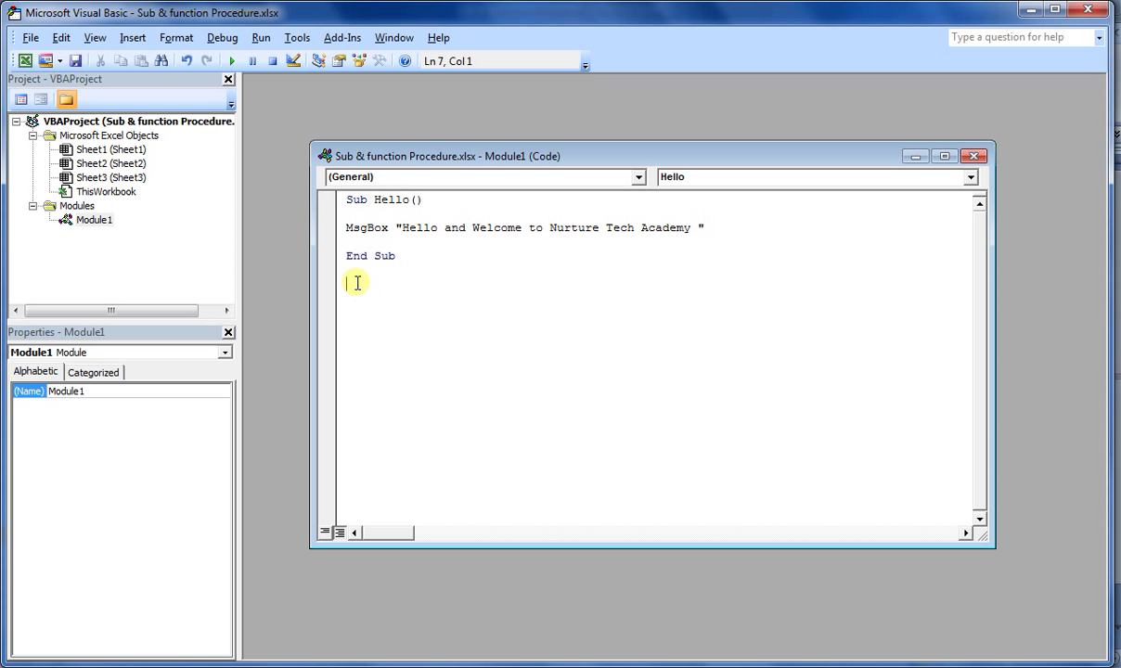
text(funtion)
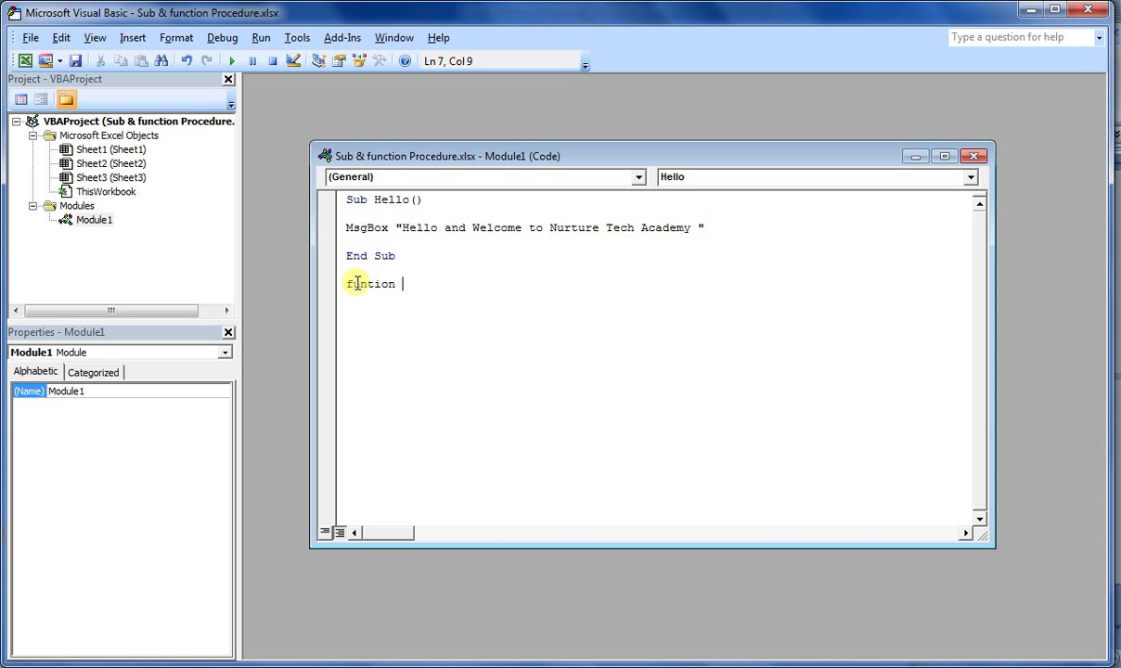
text(Cuberoot)
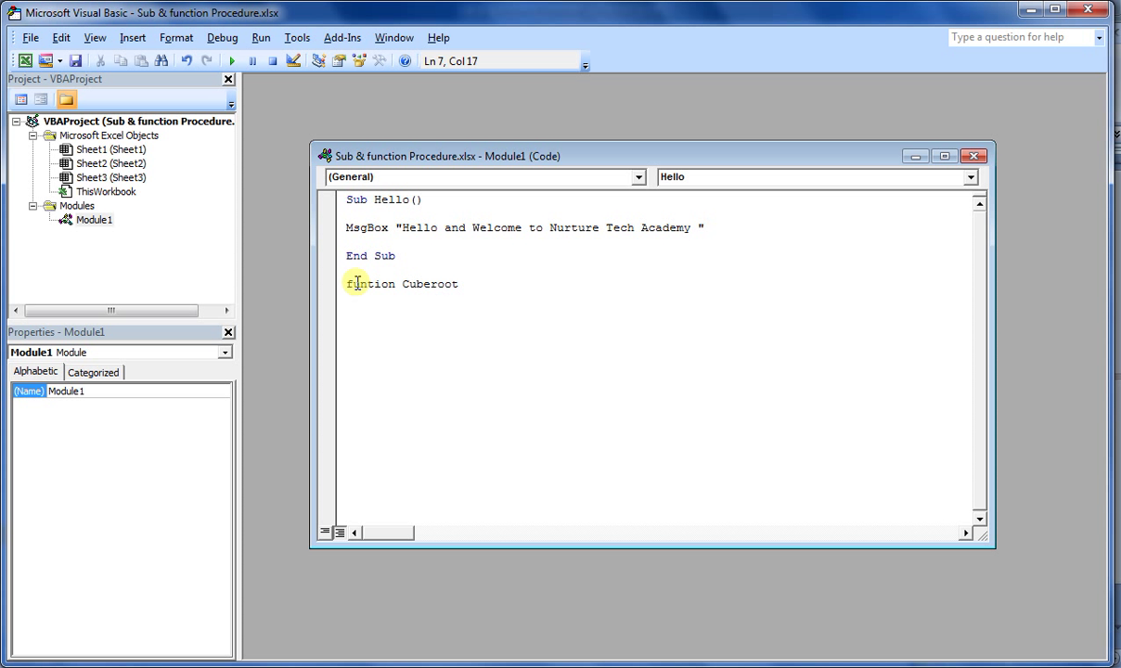
text(()
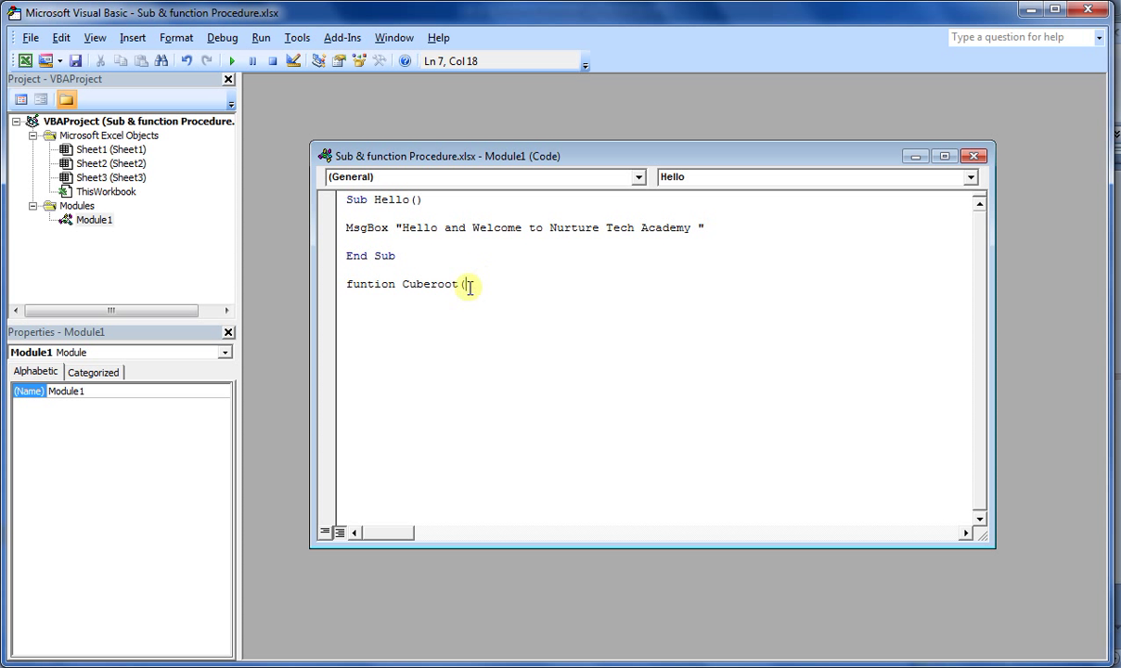
text((num)
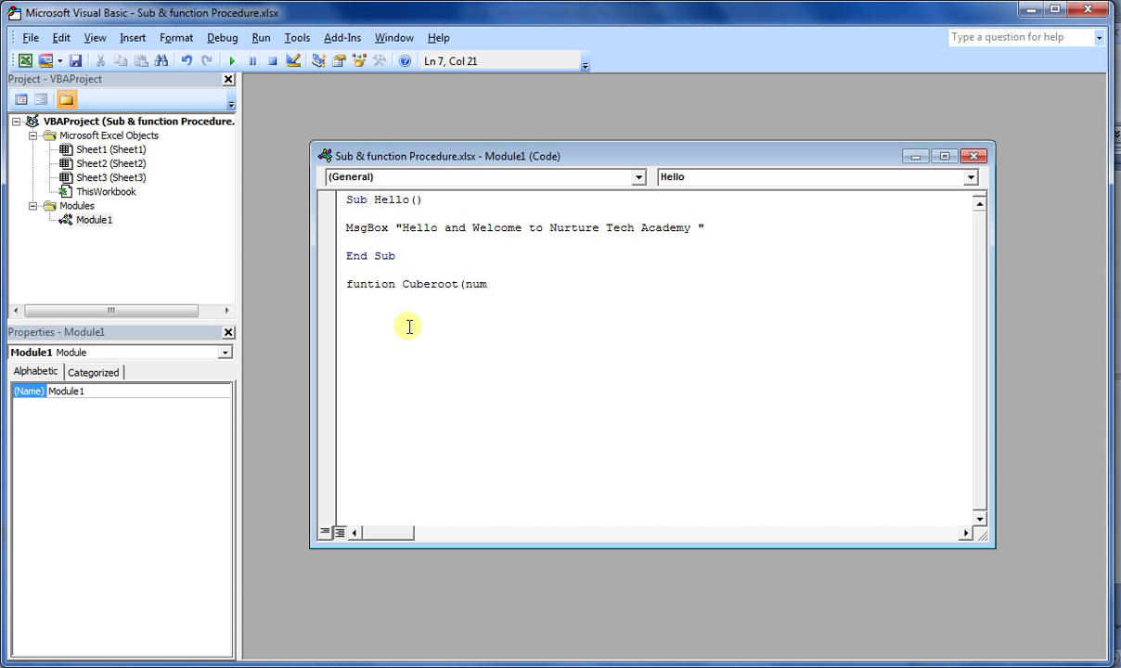
text())
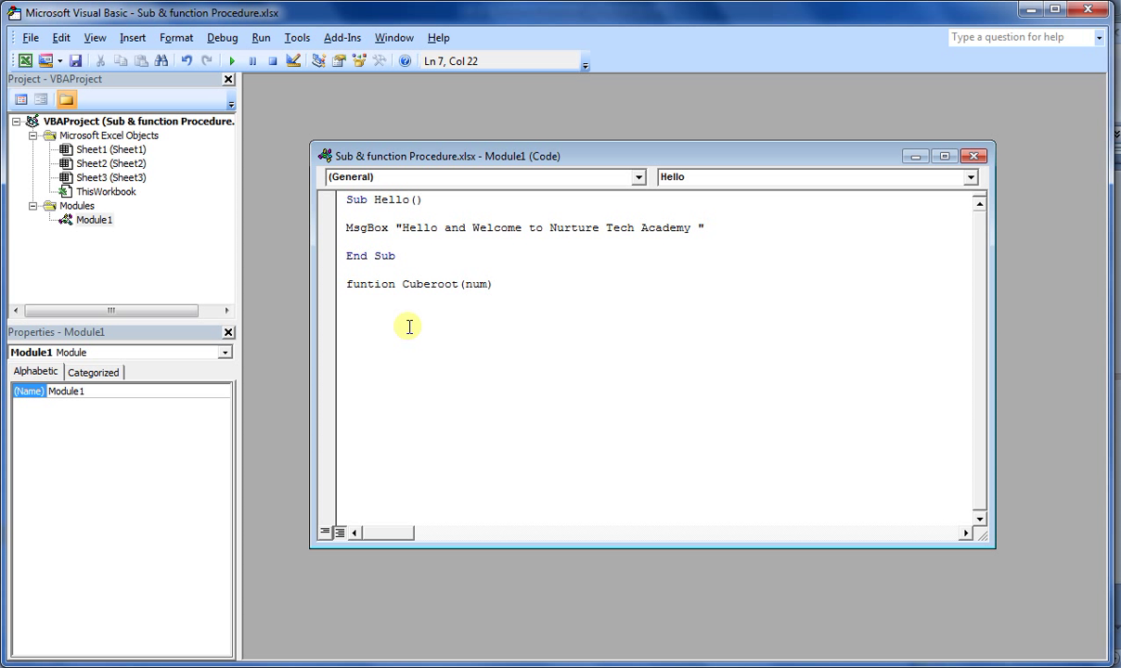
click(348, 284)
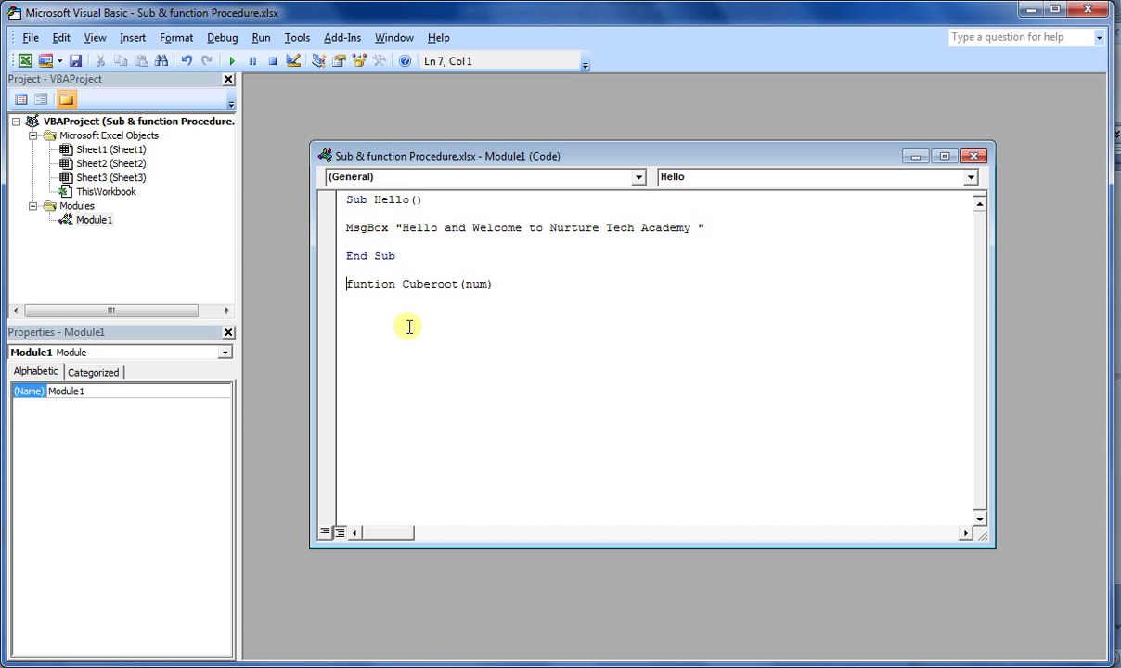
Fix the function keyword and type Cuberoot on the function's body line.
click(397, 284)
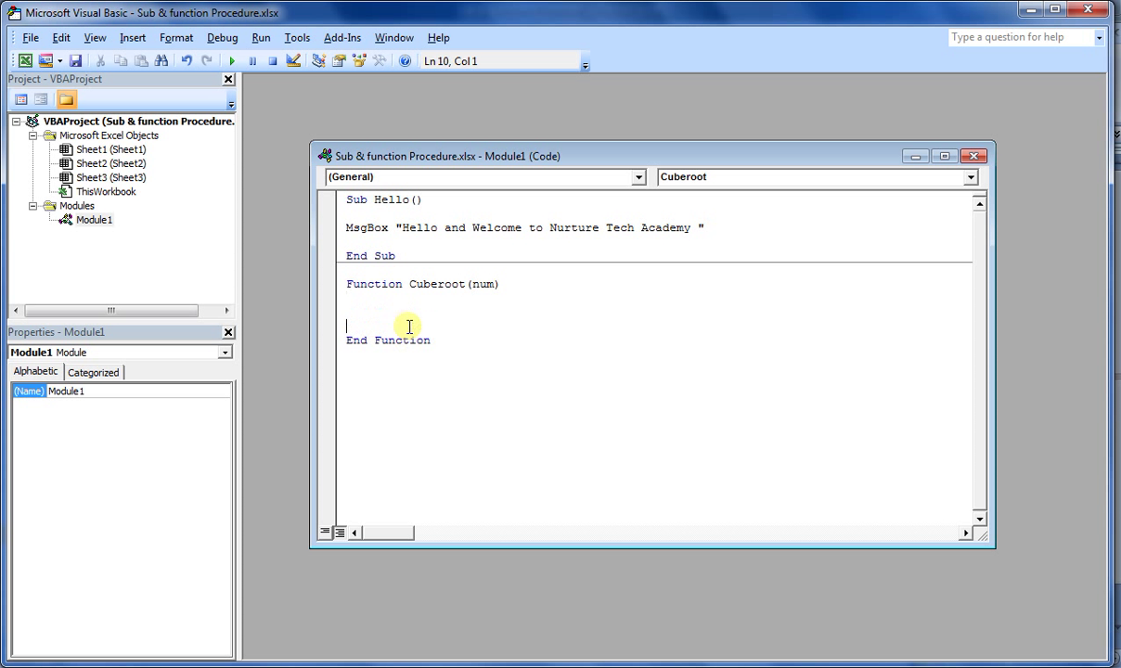
mouse_move(367, 242)
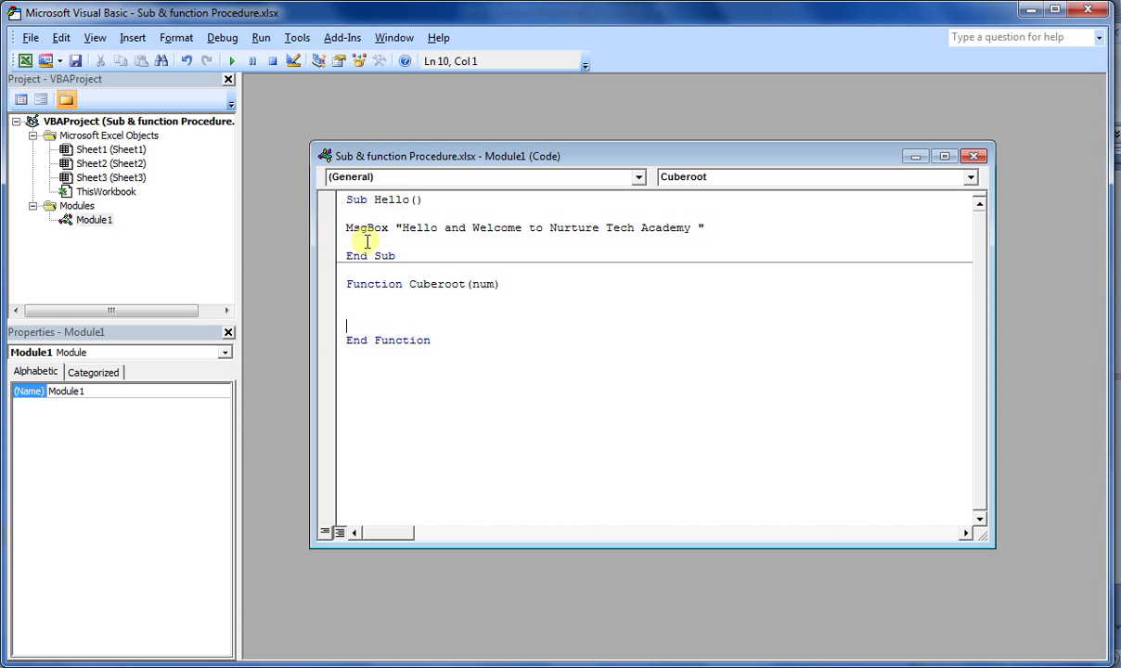
mouse_move(394, 267)
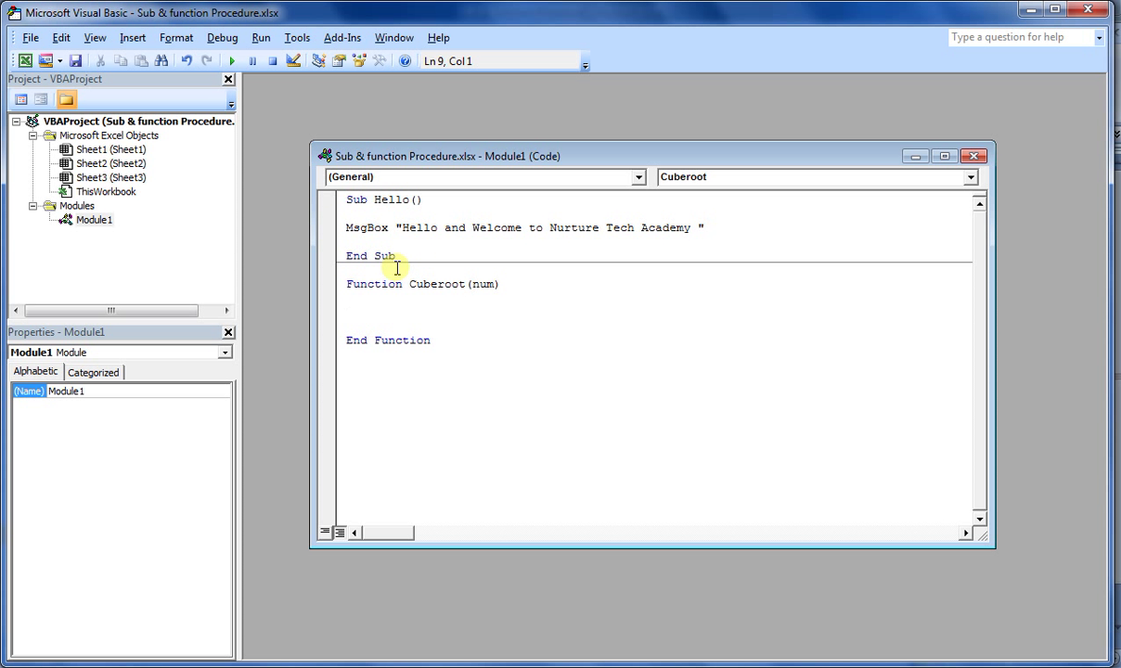
click(347, 312)
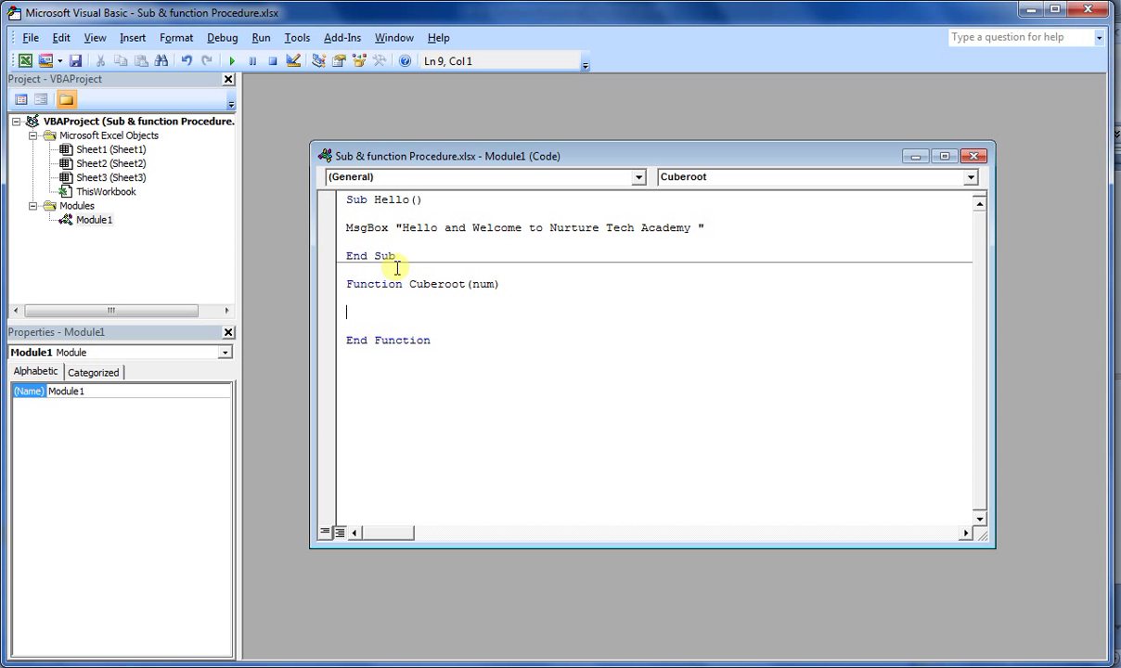
text(Cu)
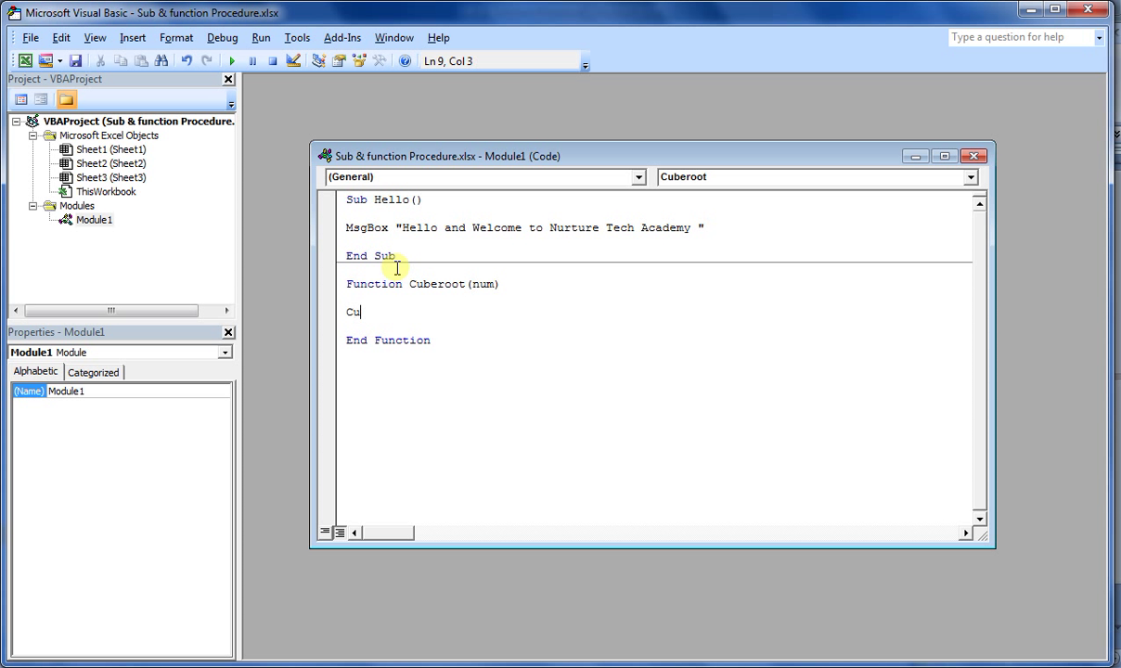
text(b)
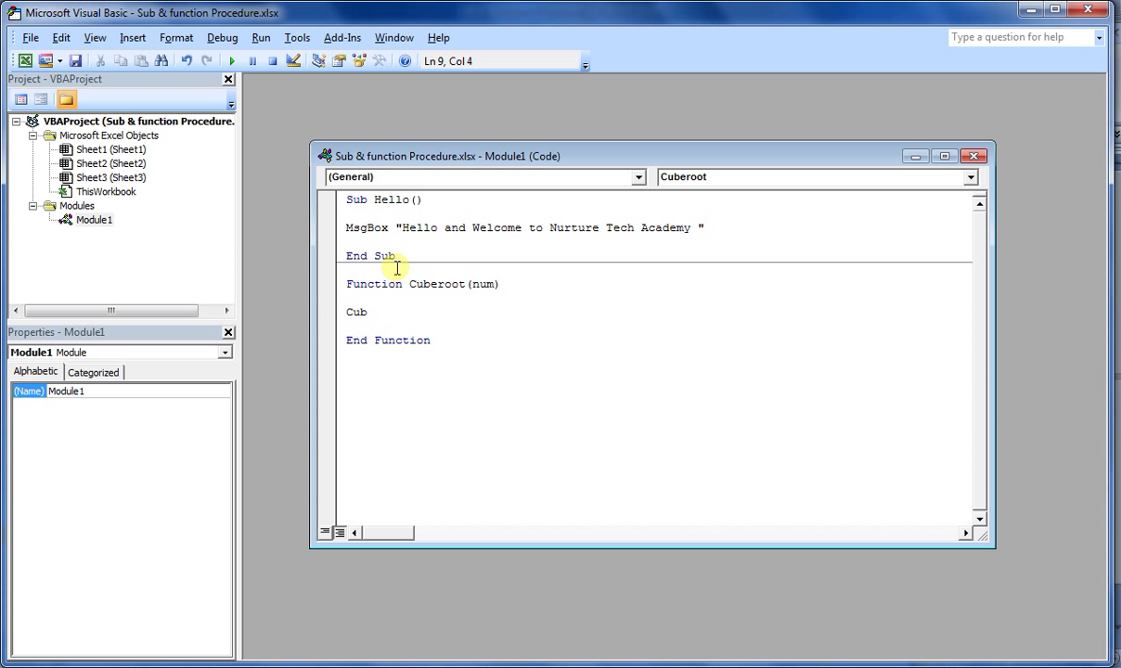
mouse_move(473, 283)
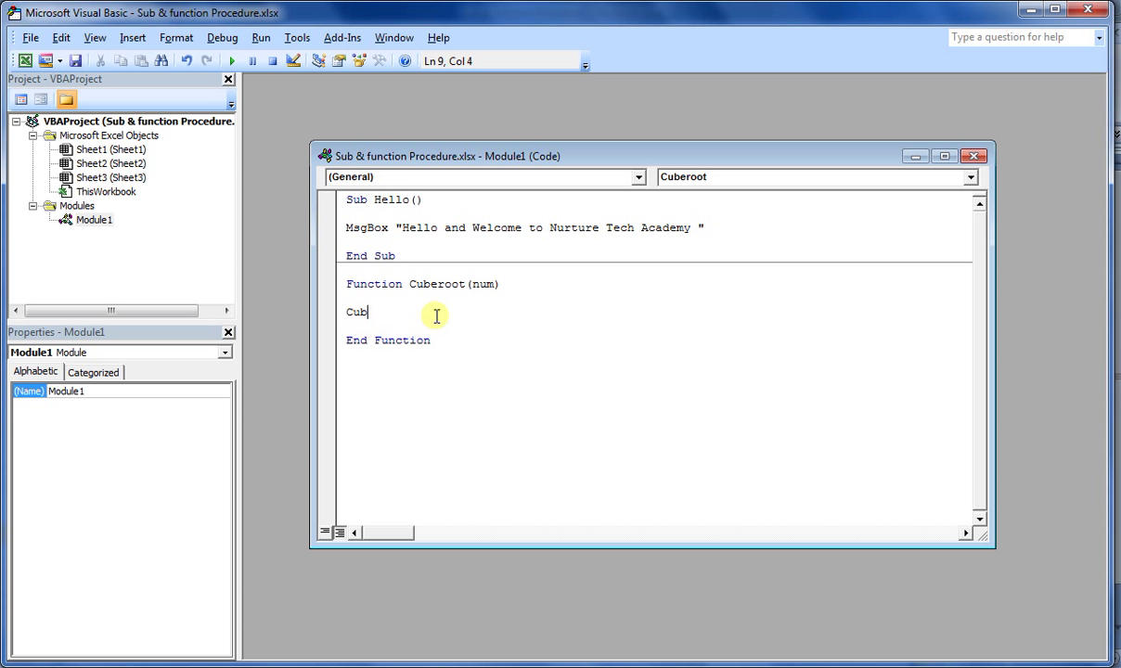
text(eroot)
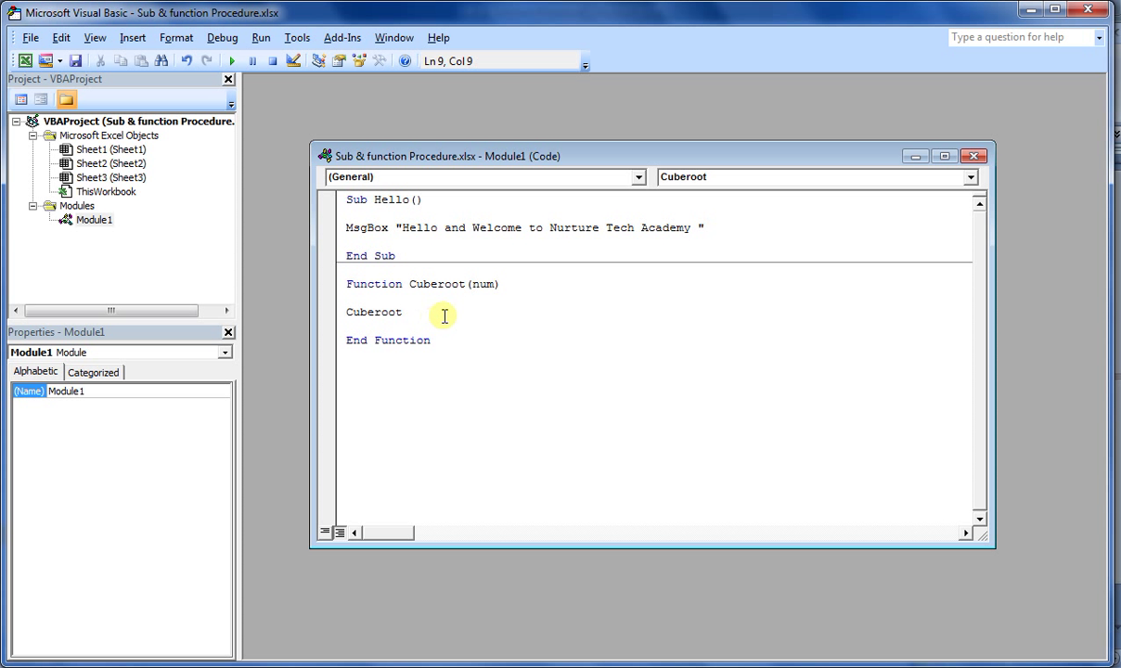
mouse_move(424, 310)
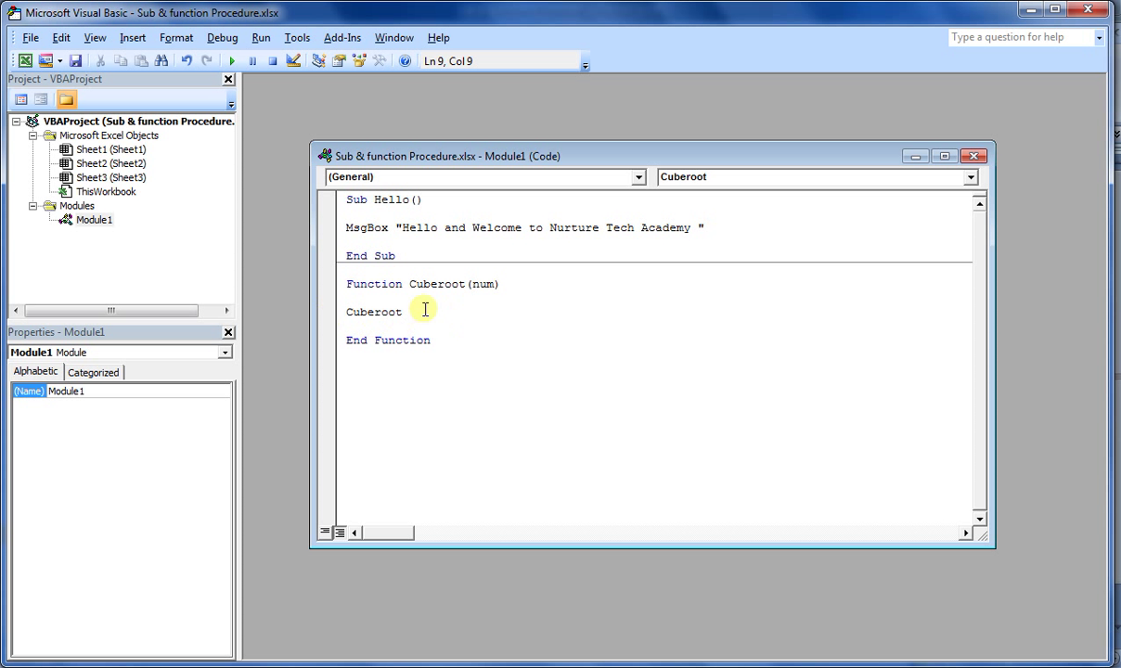
mouse_move(410, 323)
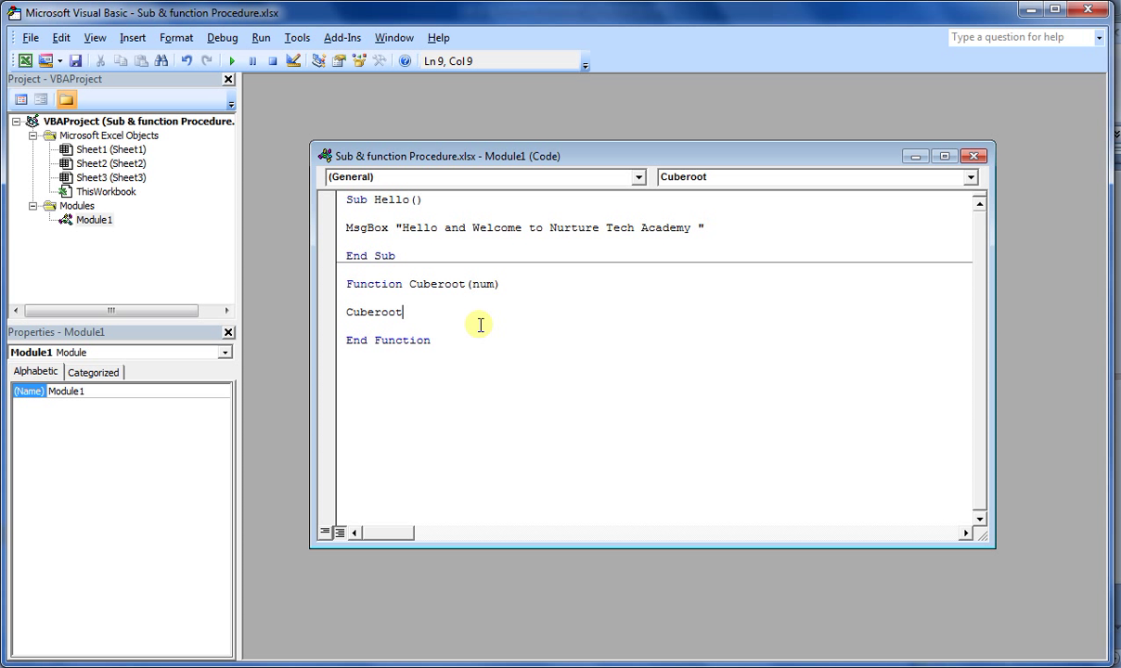
mouse_move(350, 334)
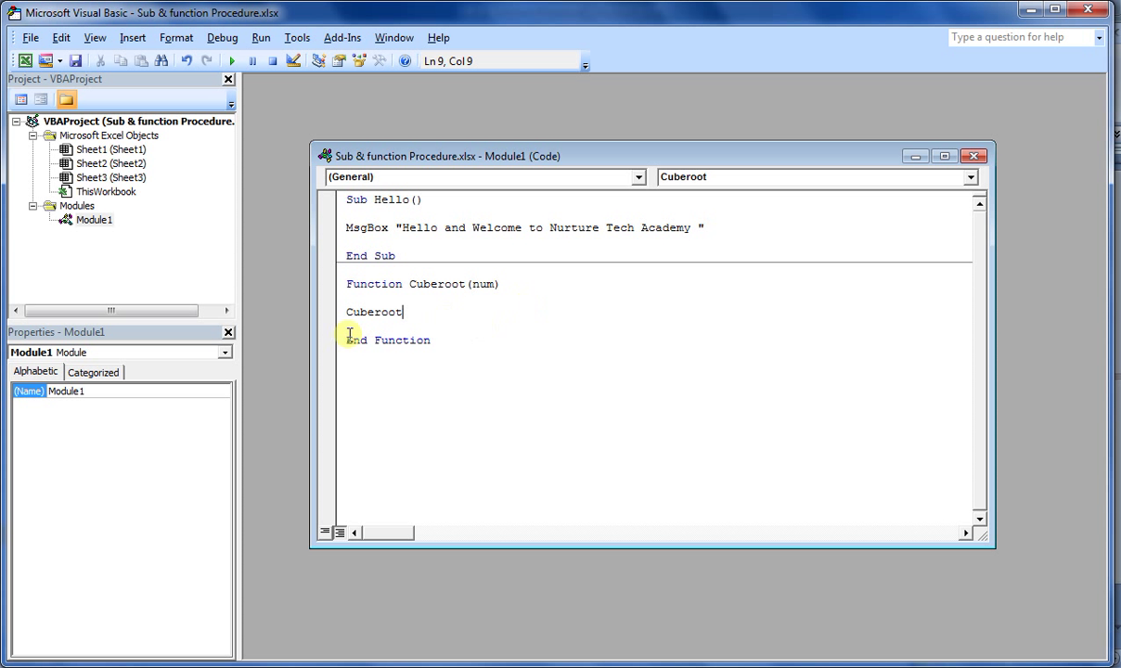
mouse_move(454, 312)
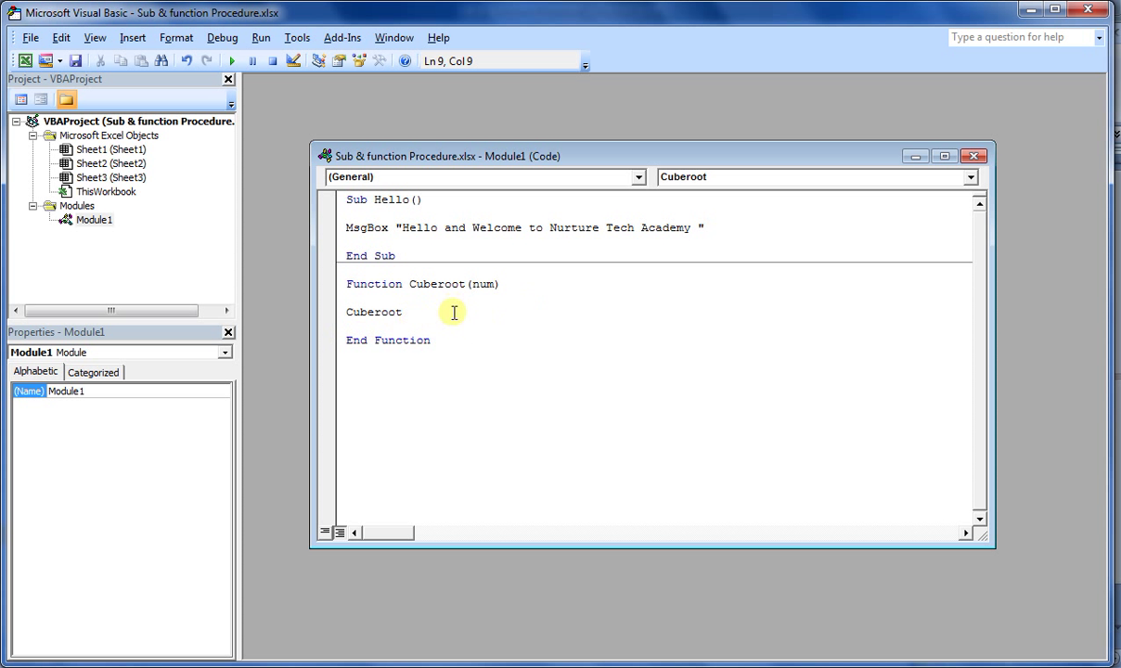
Complete the body line as Cuberoot = num ^ 1/3.
text(=)
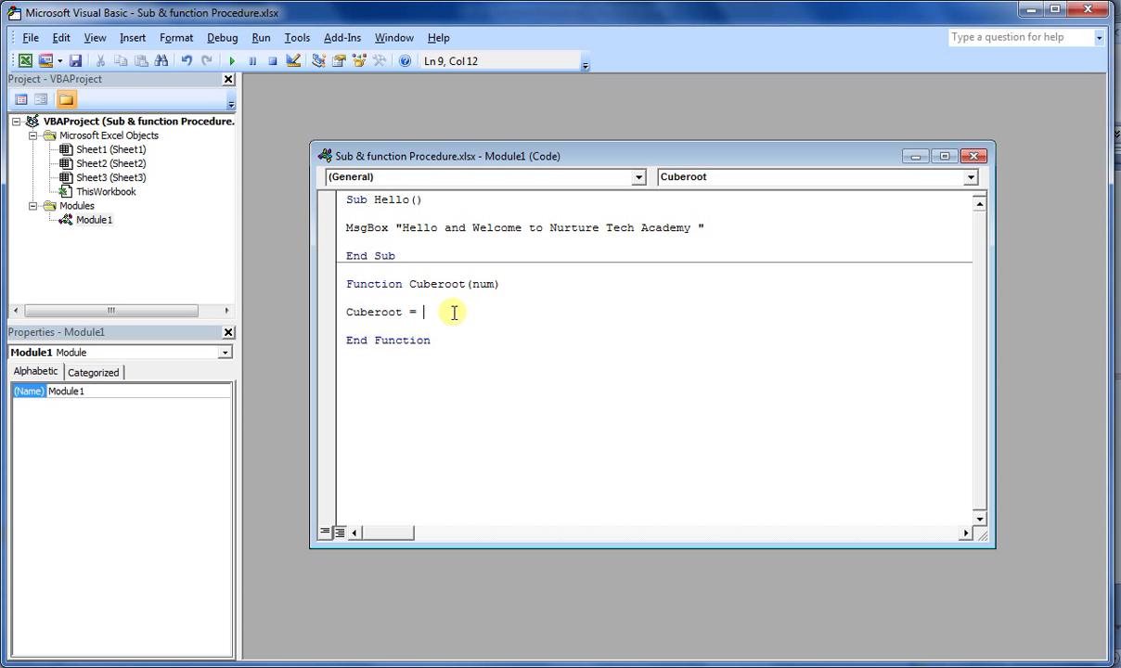
text(num)
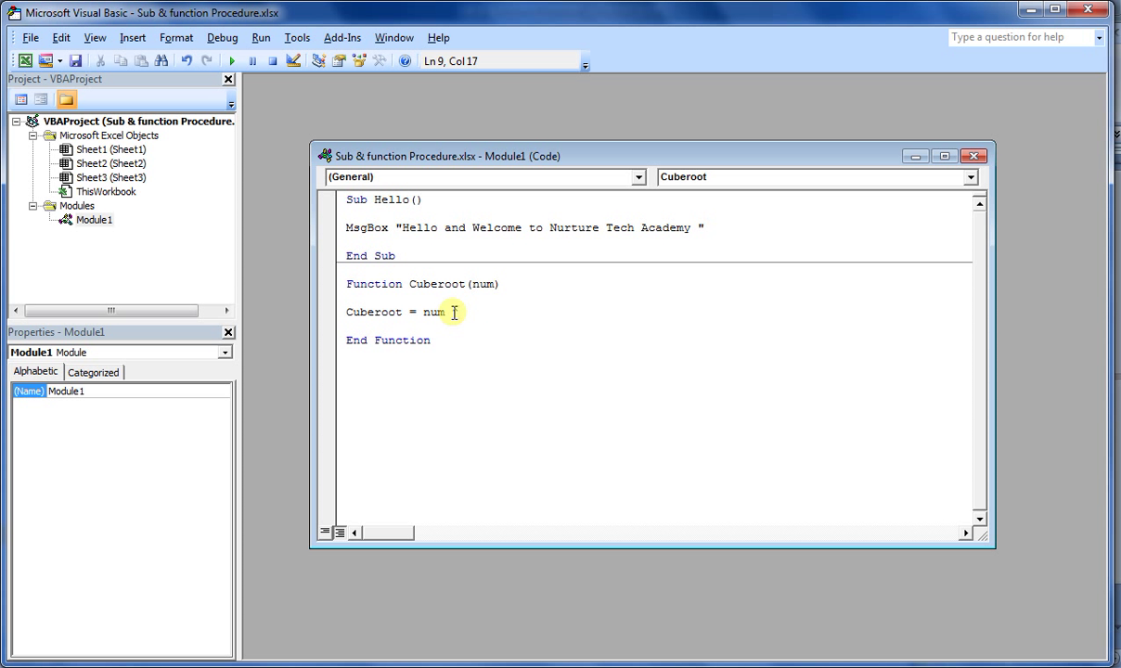
text(1)
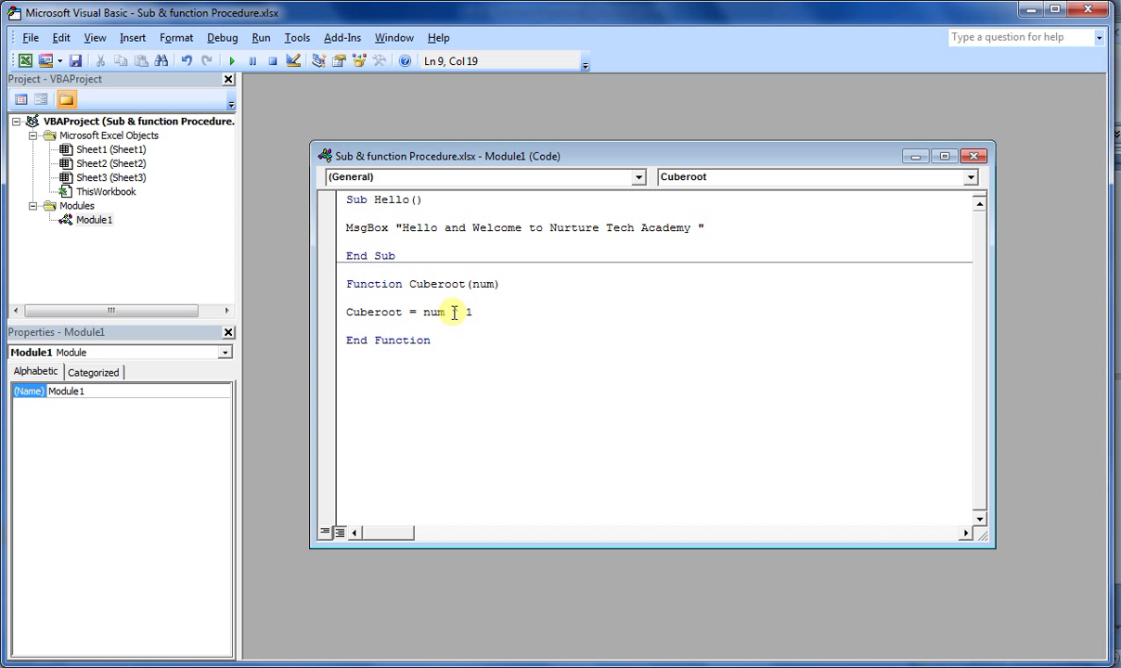
text(/3)
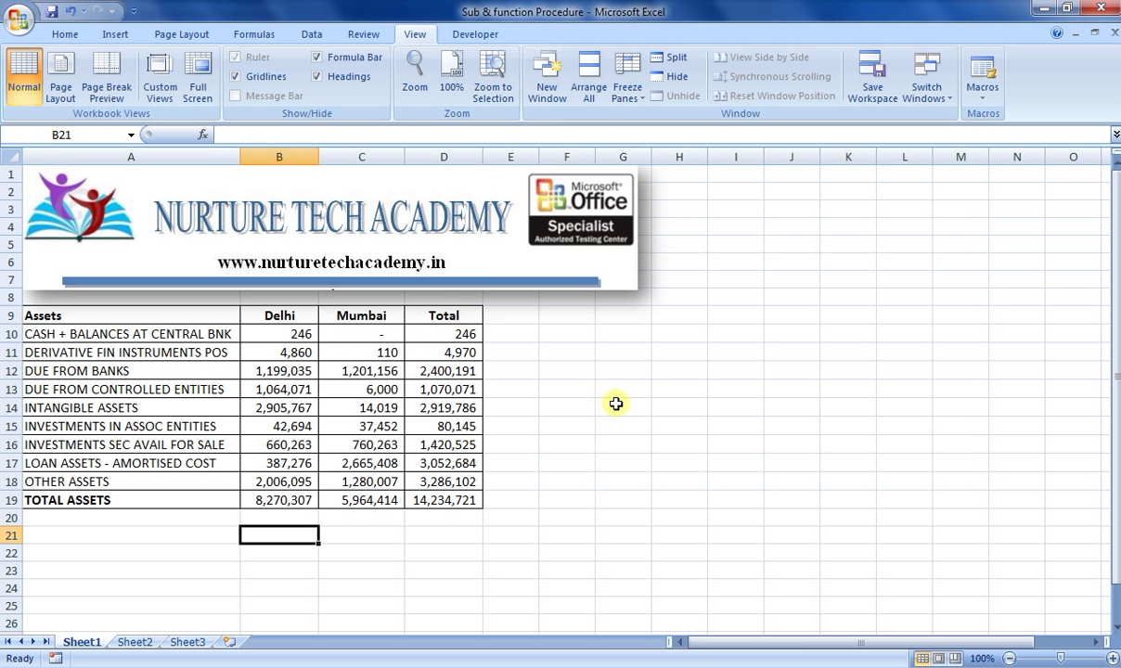
Enter =Cuberoot(C14) in cell C21, which shows 4673.086667.
click(623, 370)
text(=)
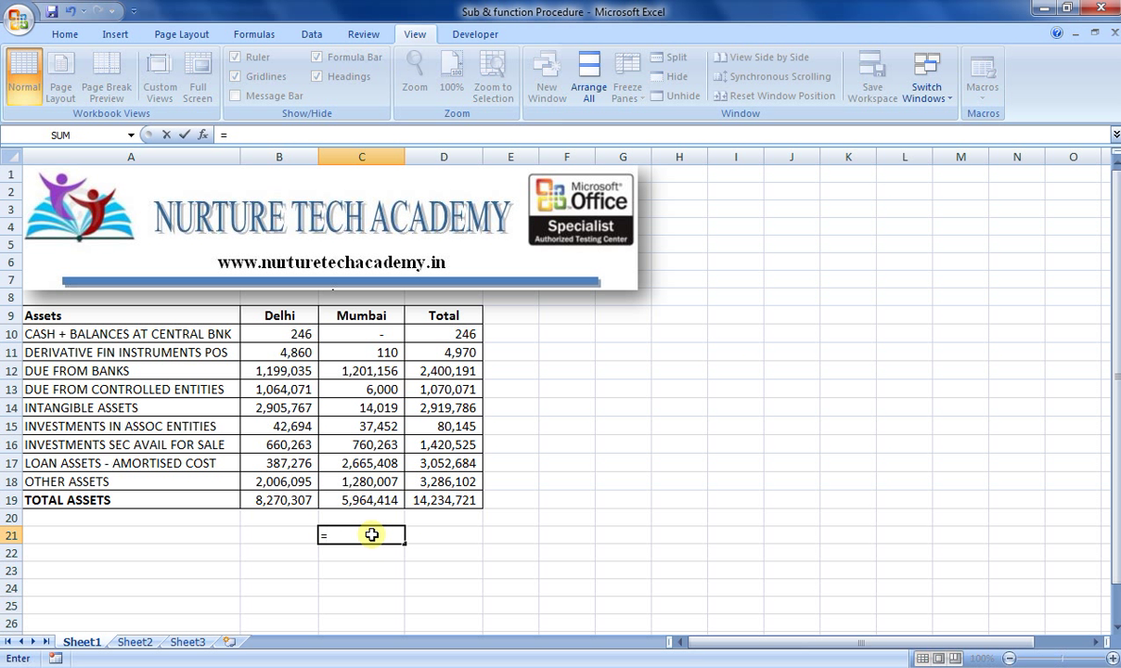
text(cu)
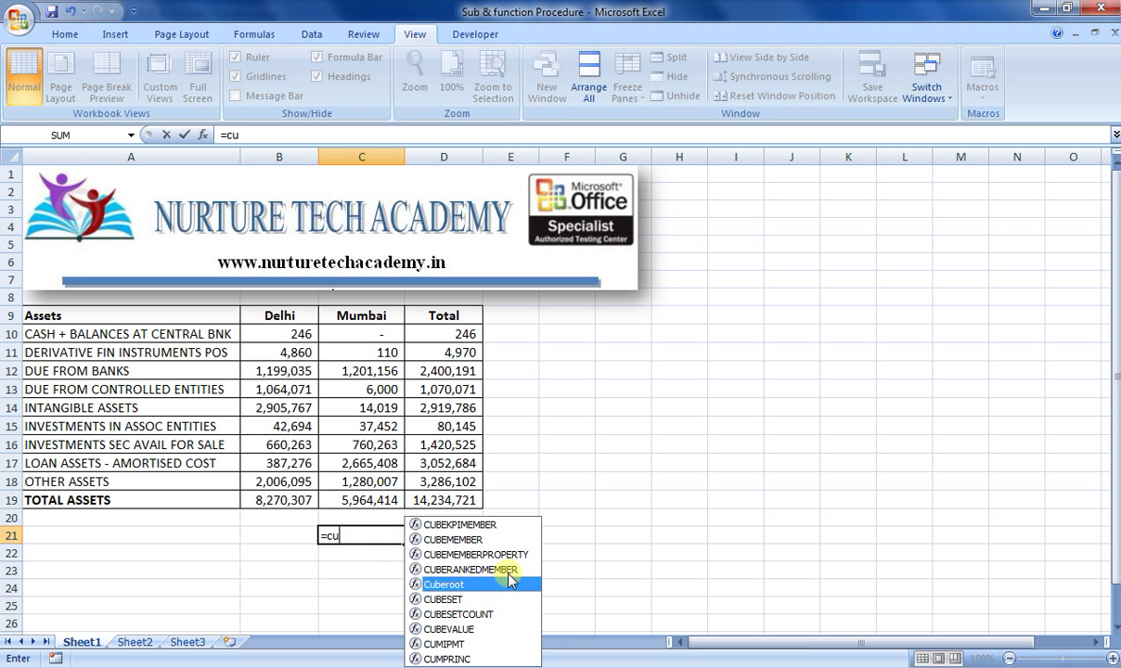
mouse_move(608, 558)
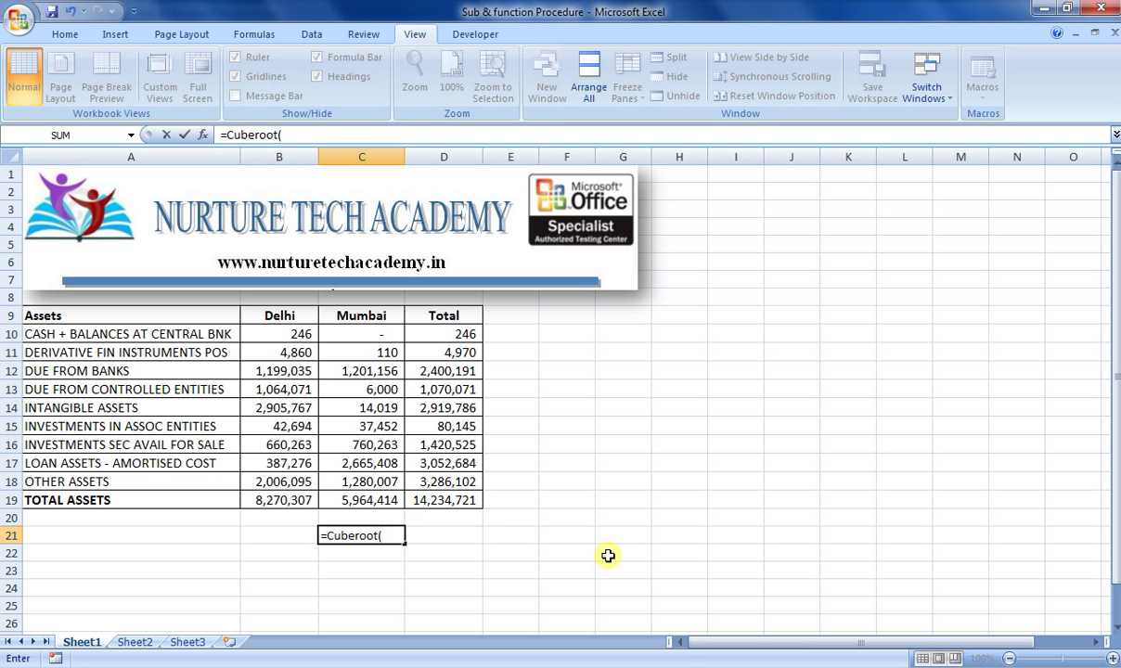
click(361, 444)
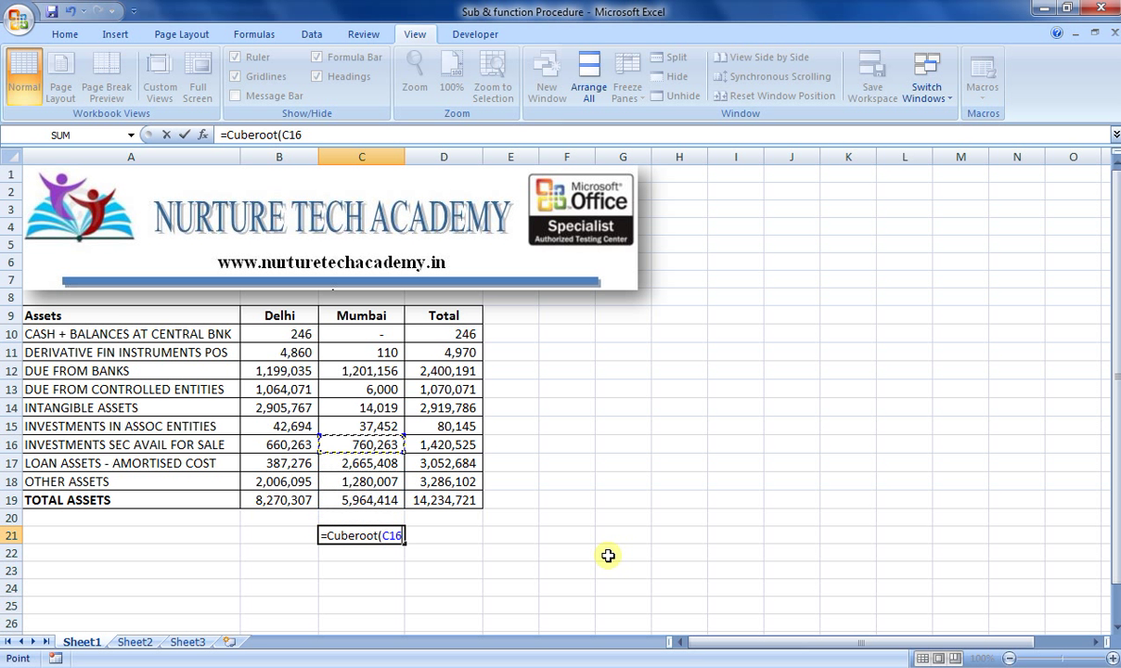
click(361, 408)
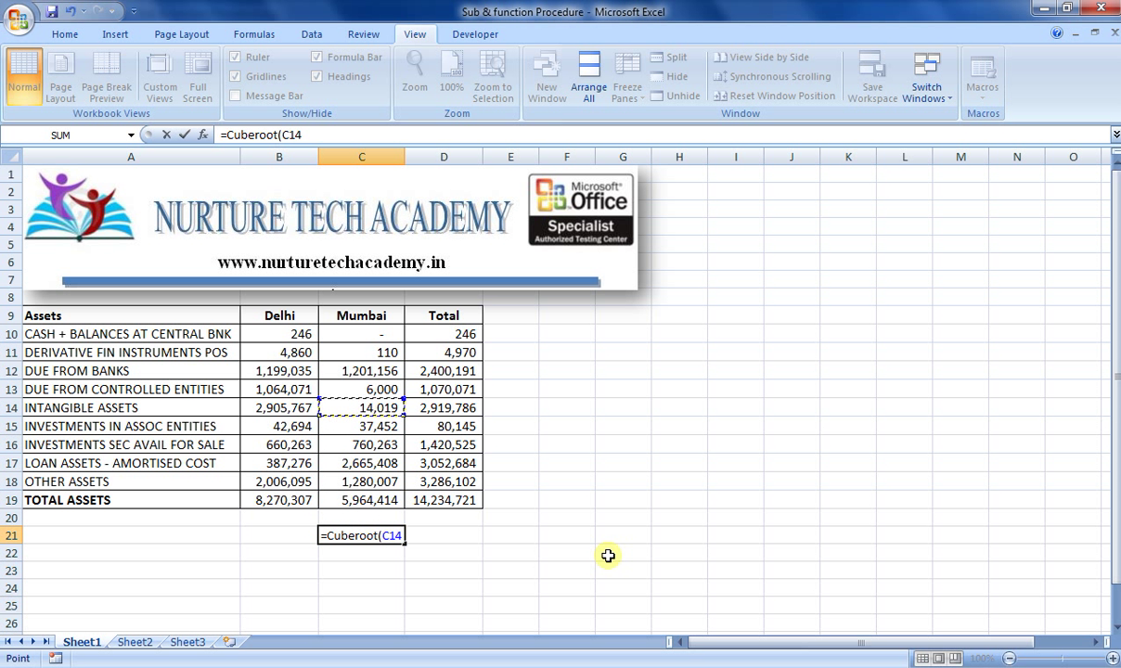
key(Return)
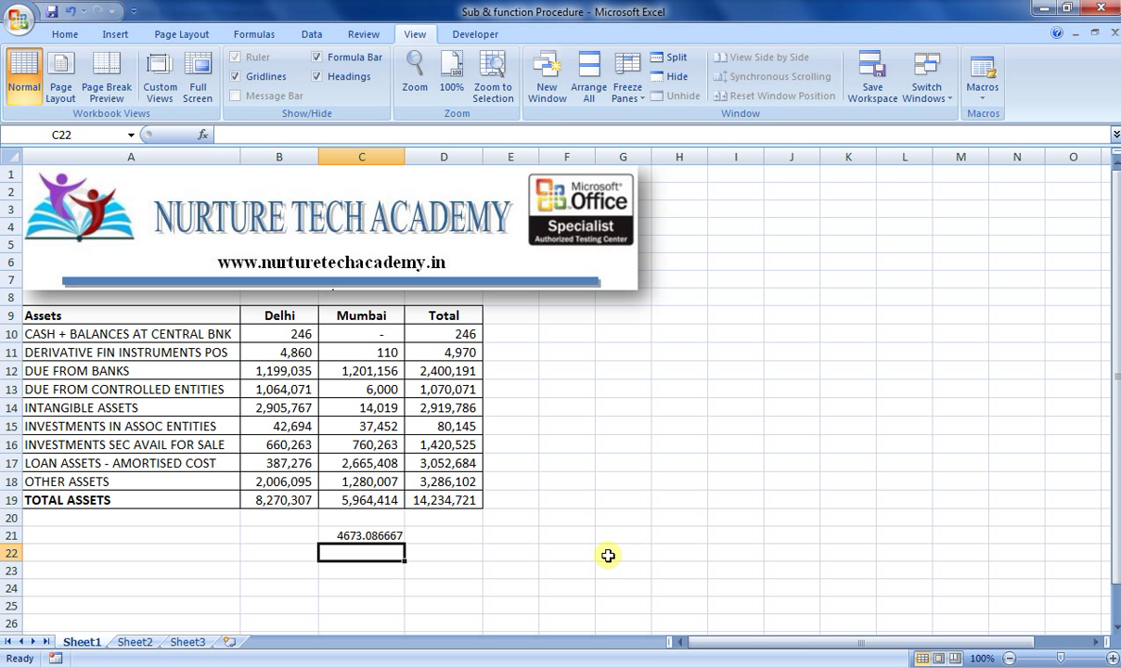
click(362, 535)
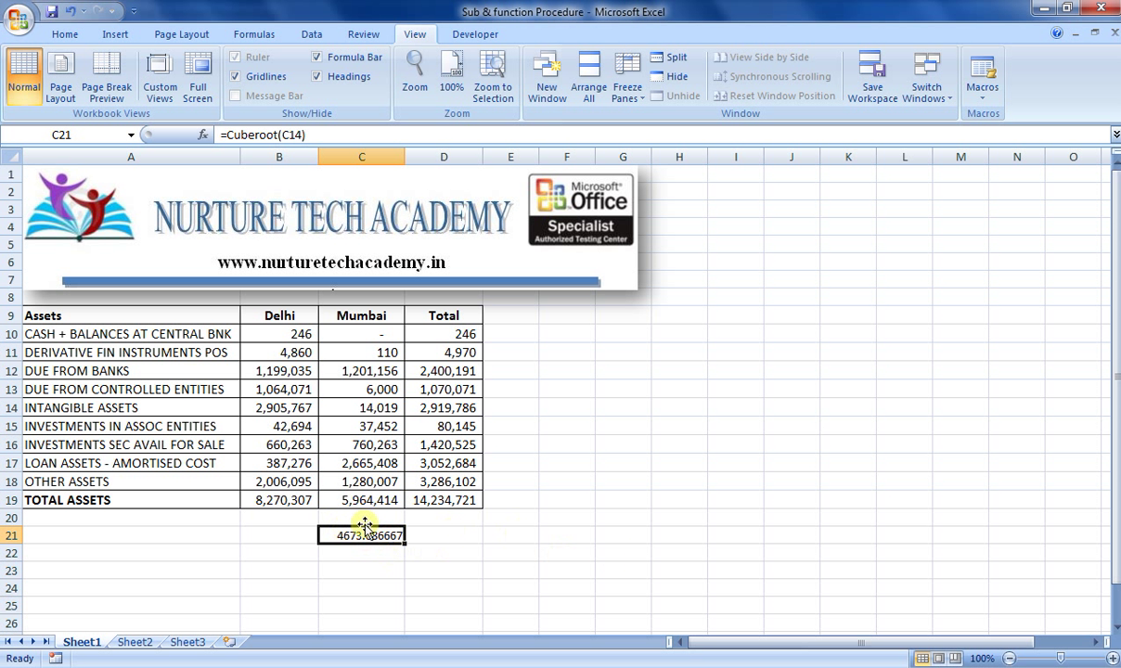
mouse_move(538, 509)
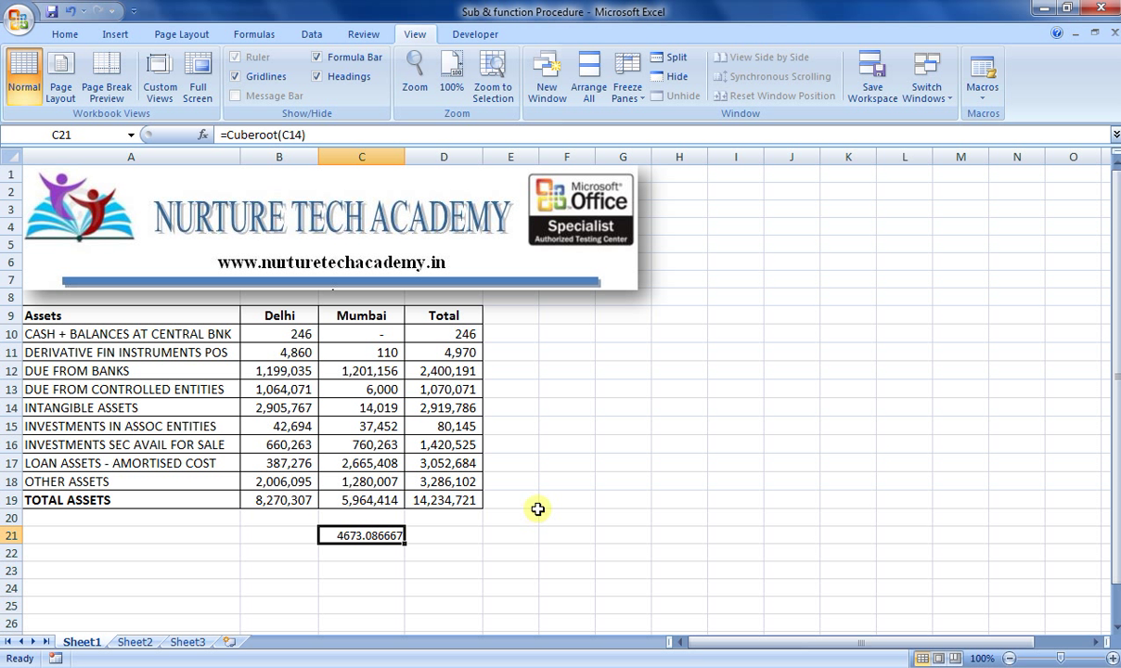
mouse_move(596, 464)
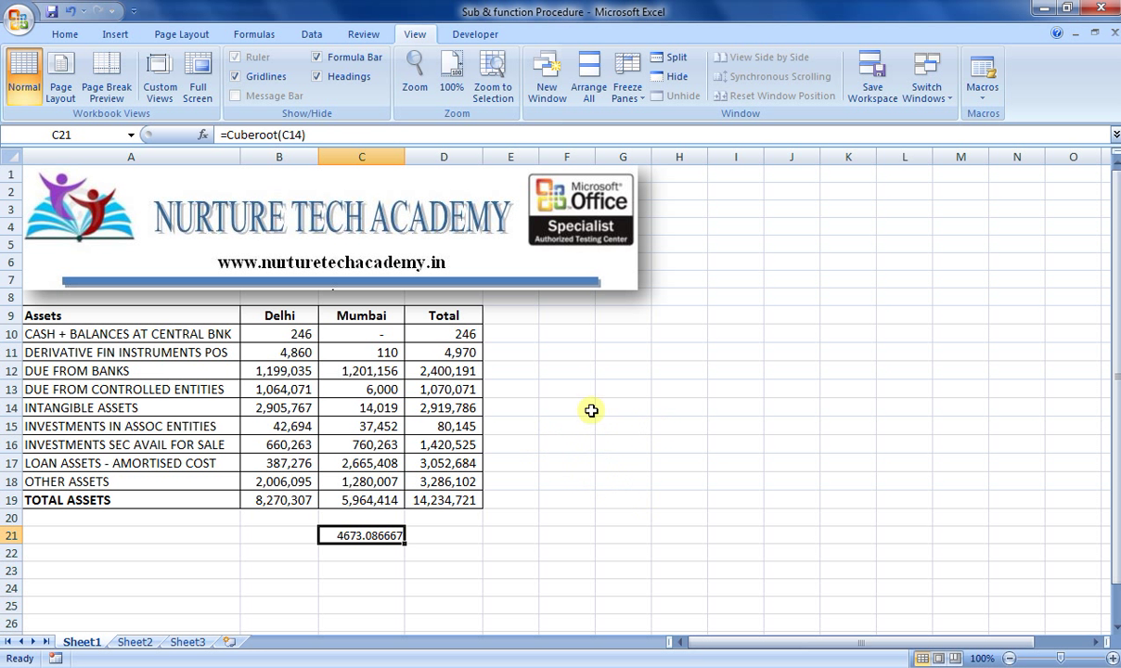
mouse_move(515, 397)
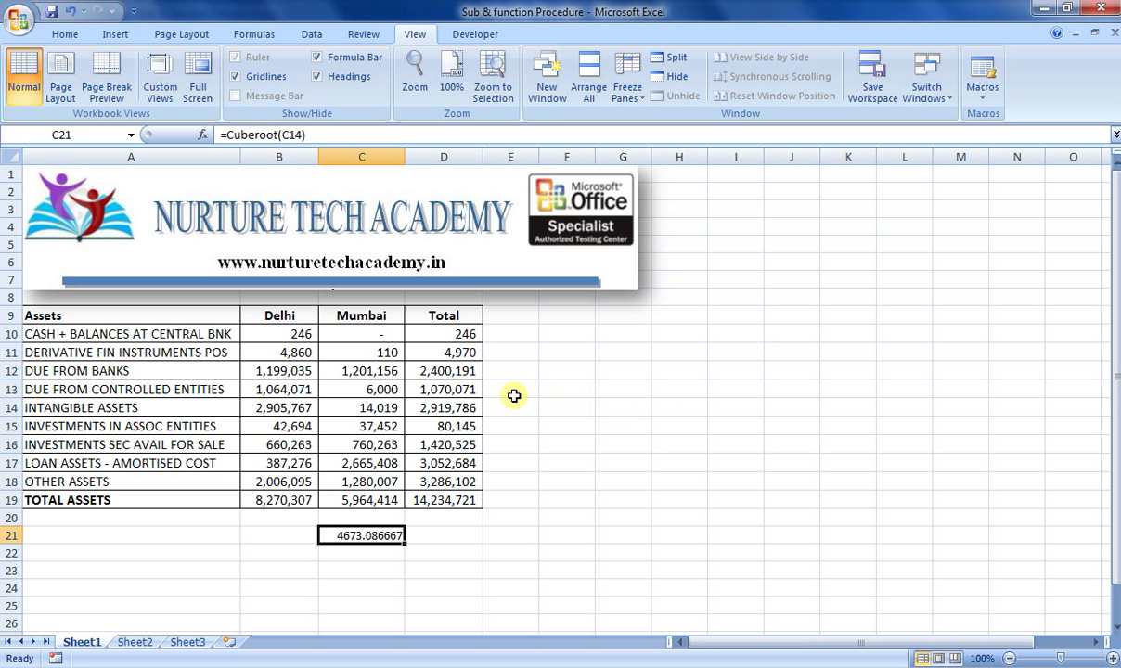
mouse_move(555, 420)
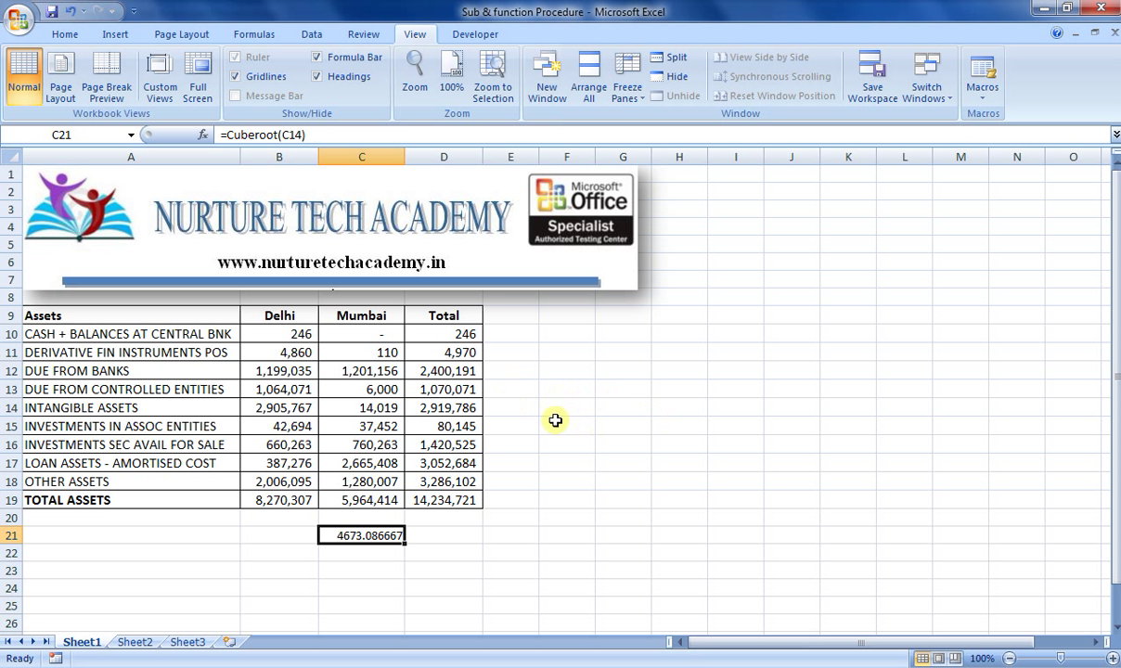
mouse_move(536, 345)
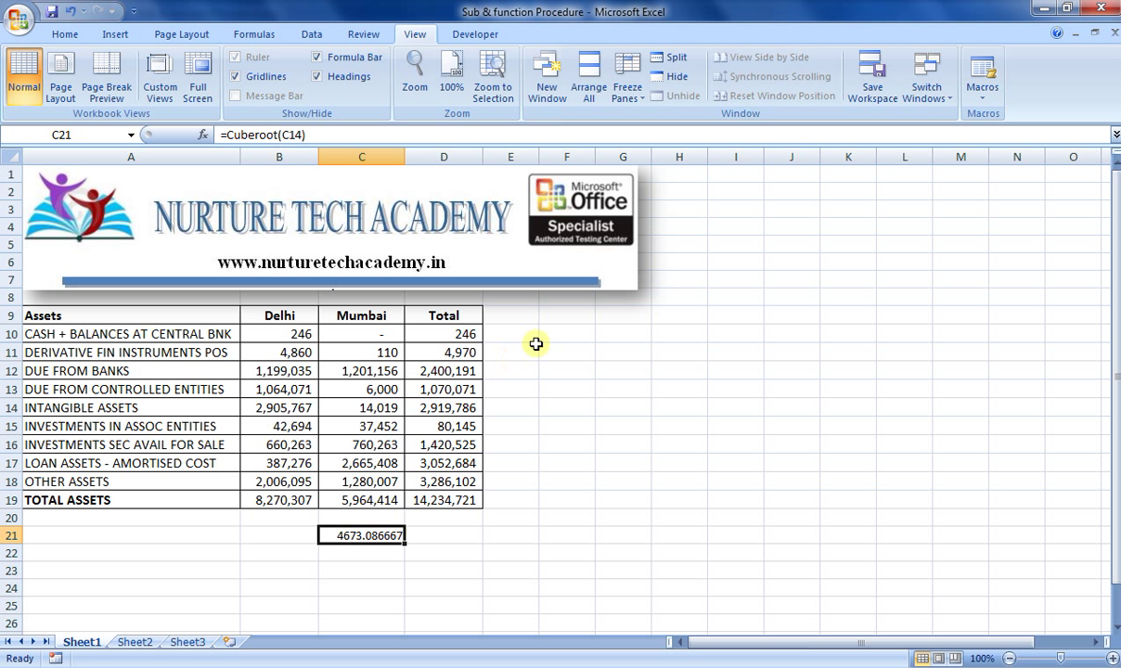
mouse_move(292, 249)
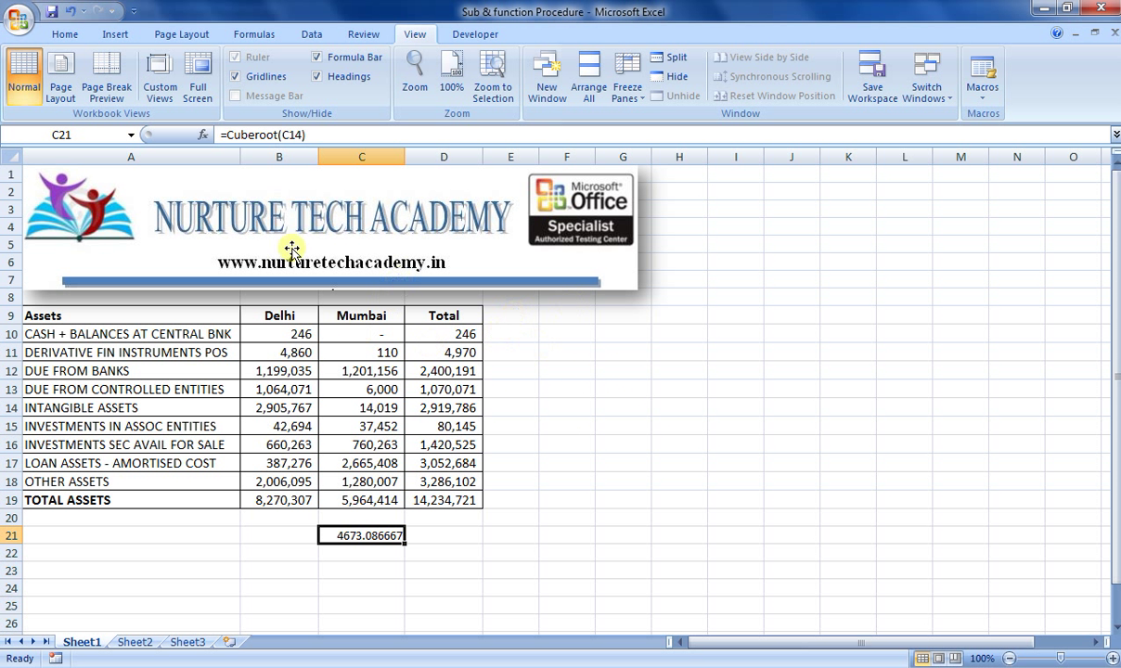
mouse_move(383, 272)
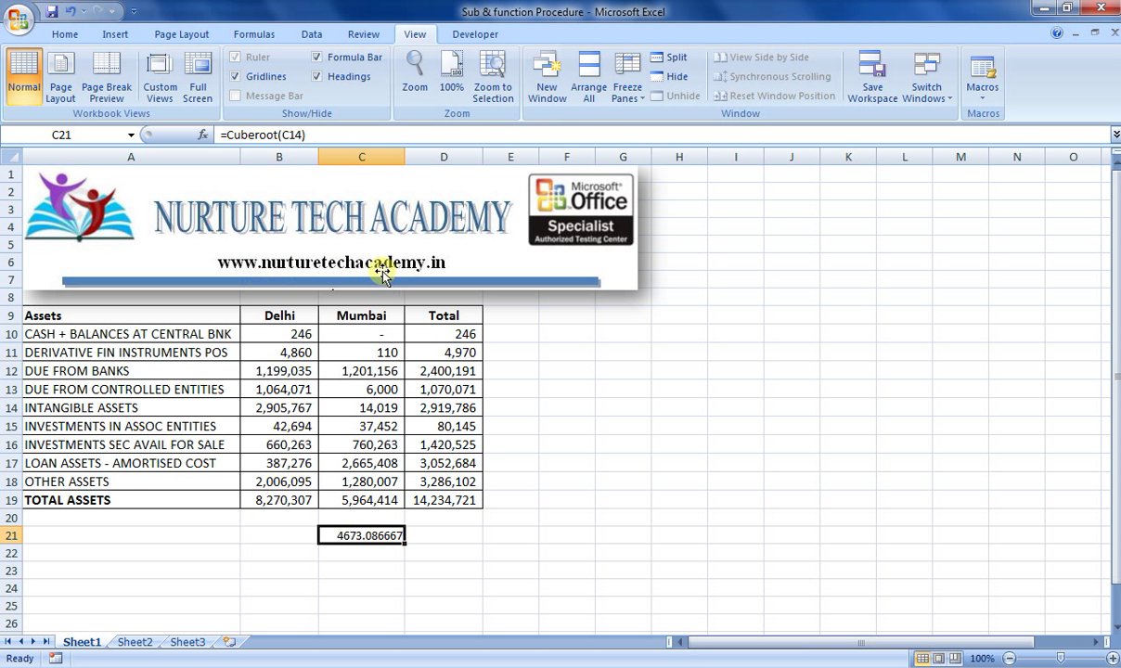